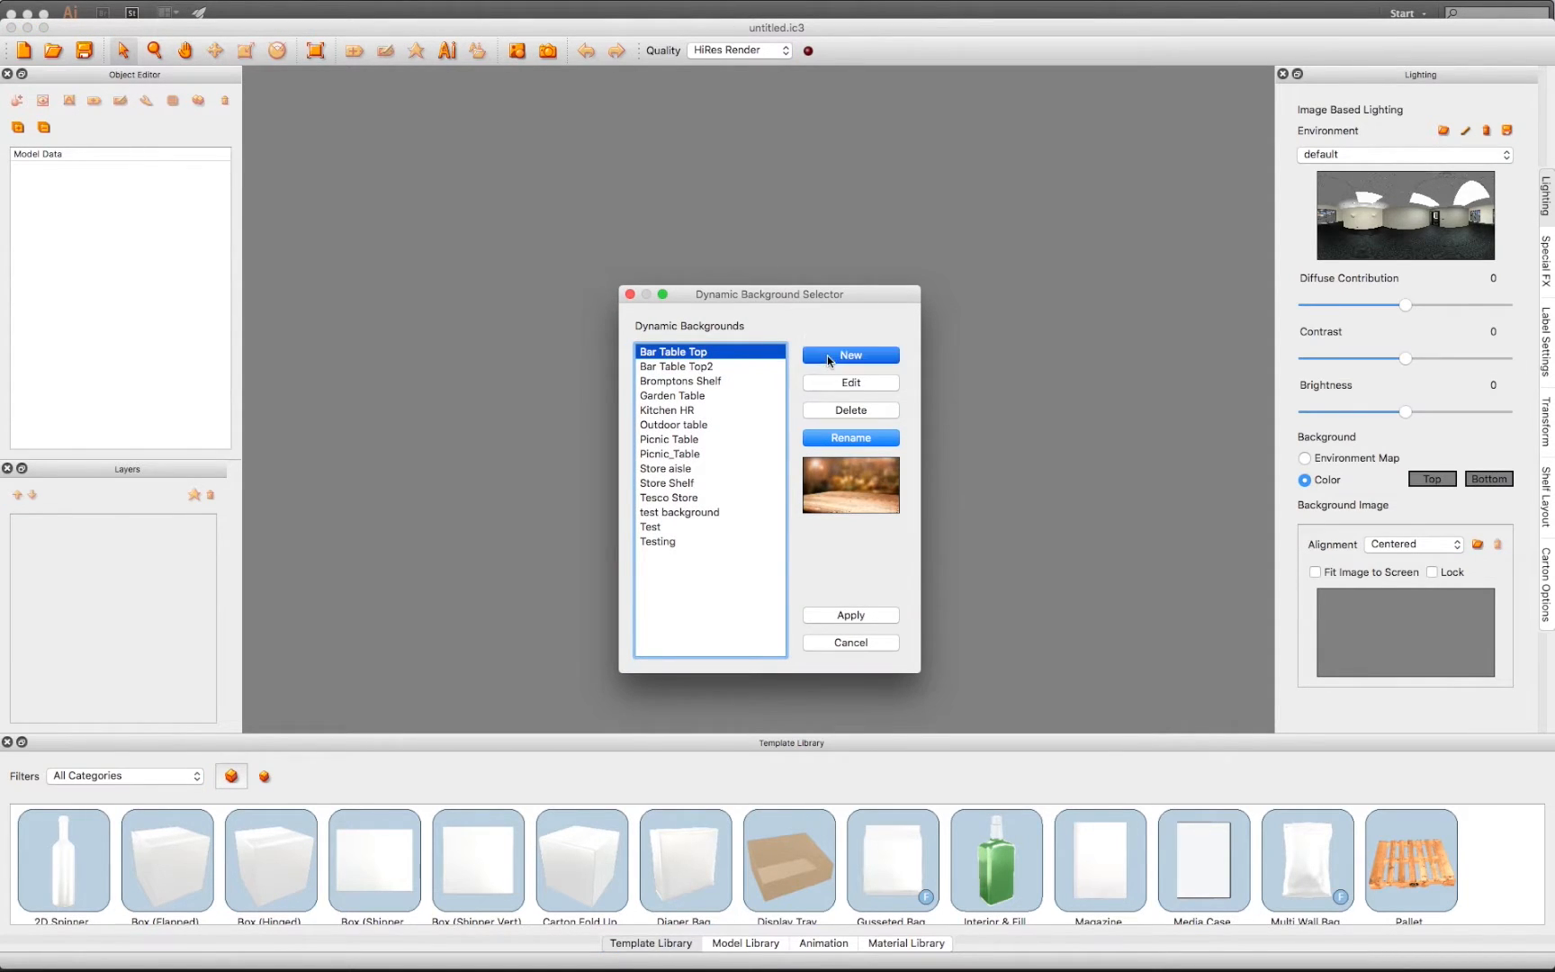
Create a new dynamic background and load the Bar Top.jpg photo as its image.
left_click(849, 354)
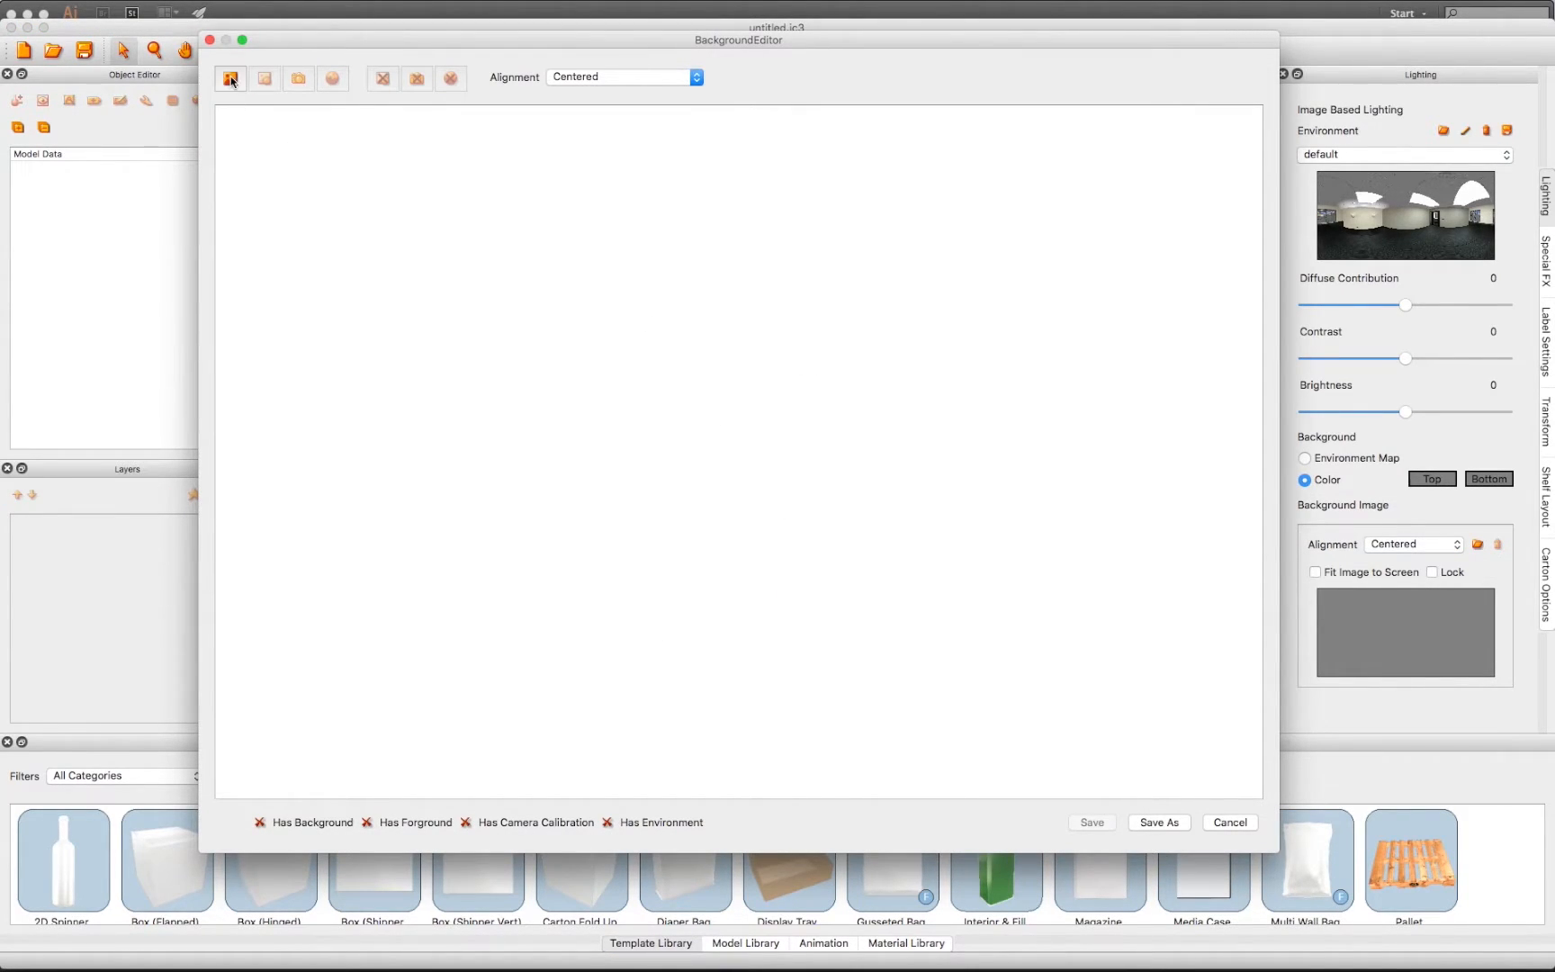
left_click(231, 80)
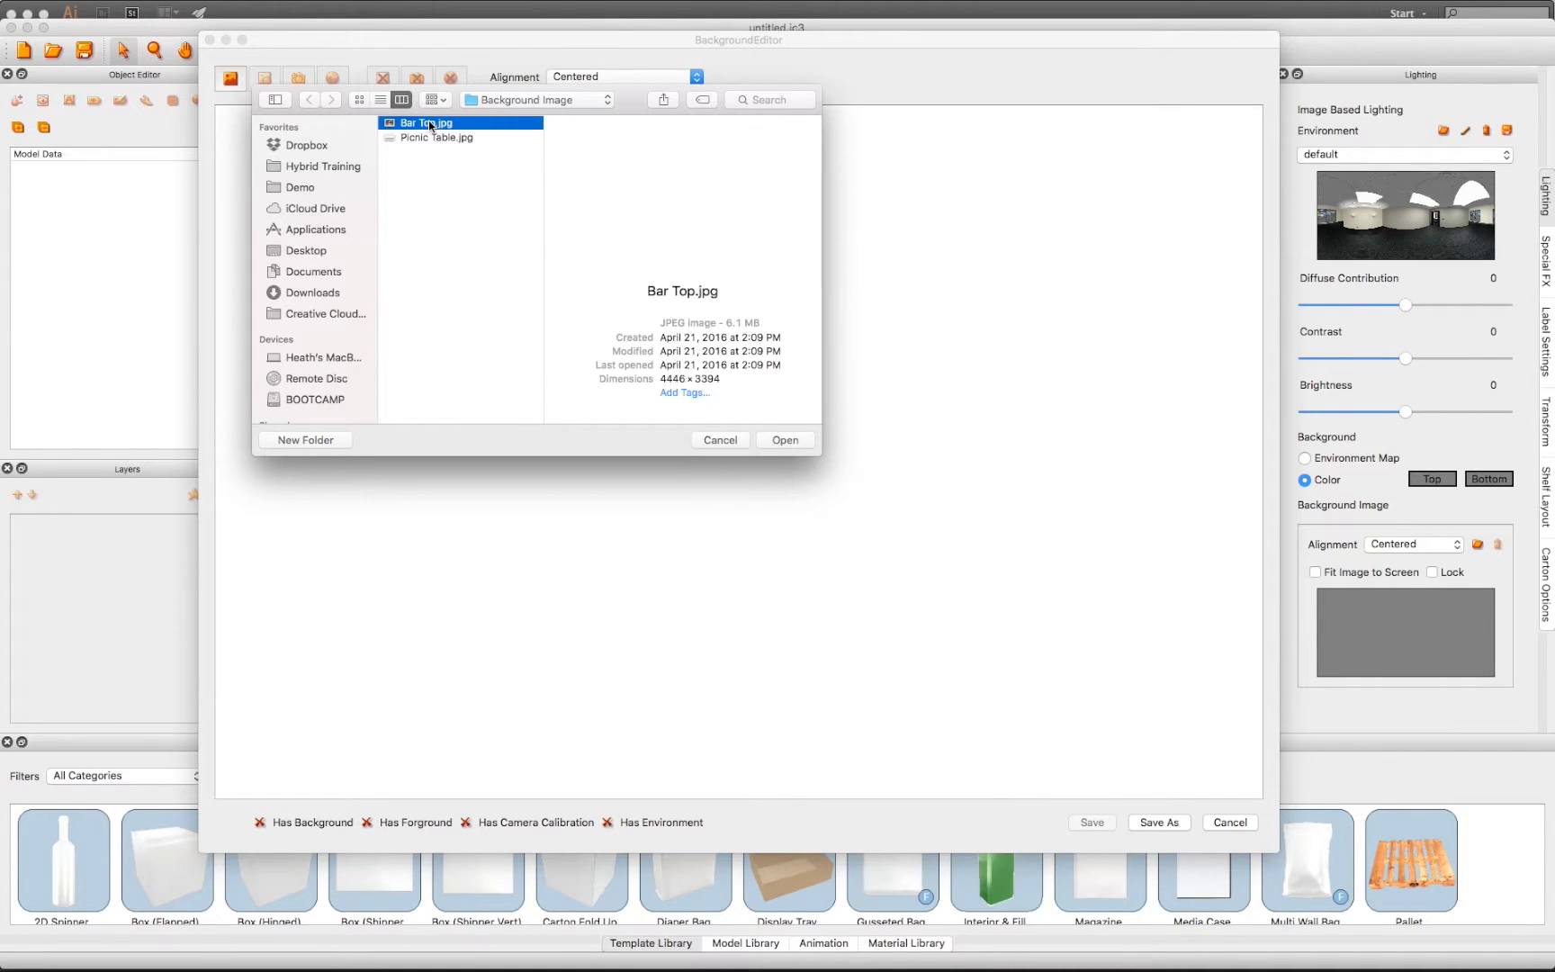
left_click(783, 439)
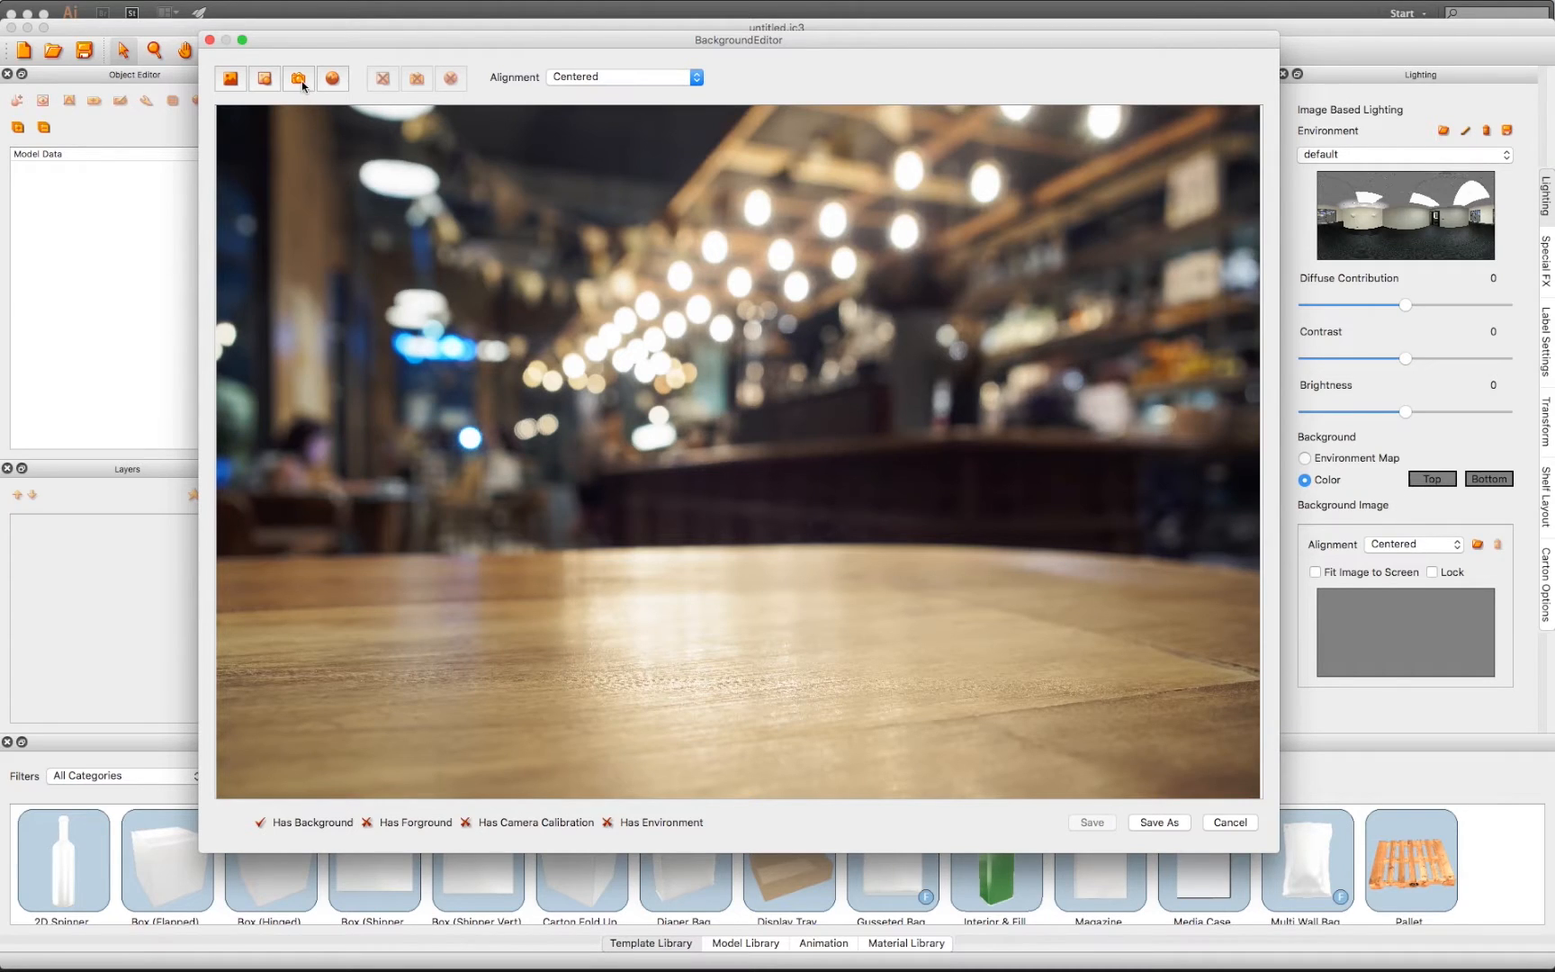
Begin camera calibration on the bar-top photo using the three-axis (X, Y, Z) method.
left_click(299, 79)
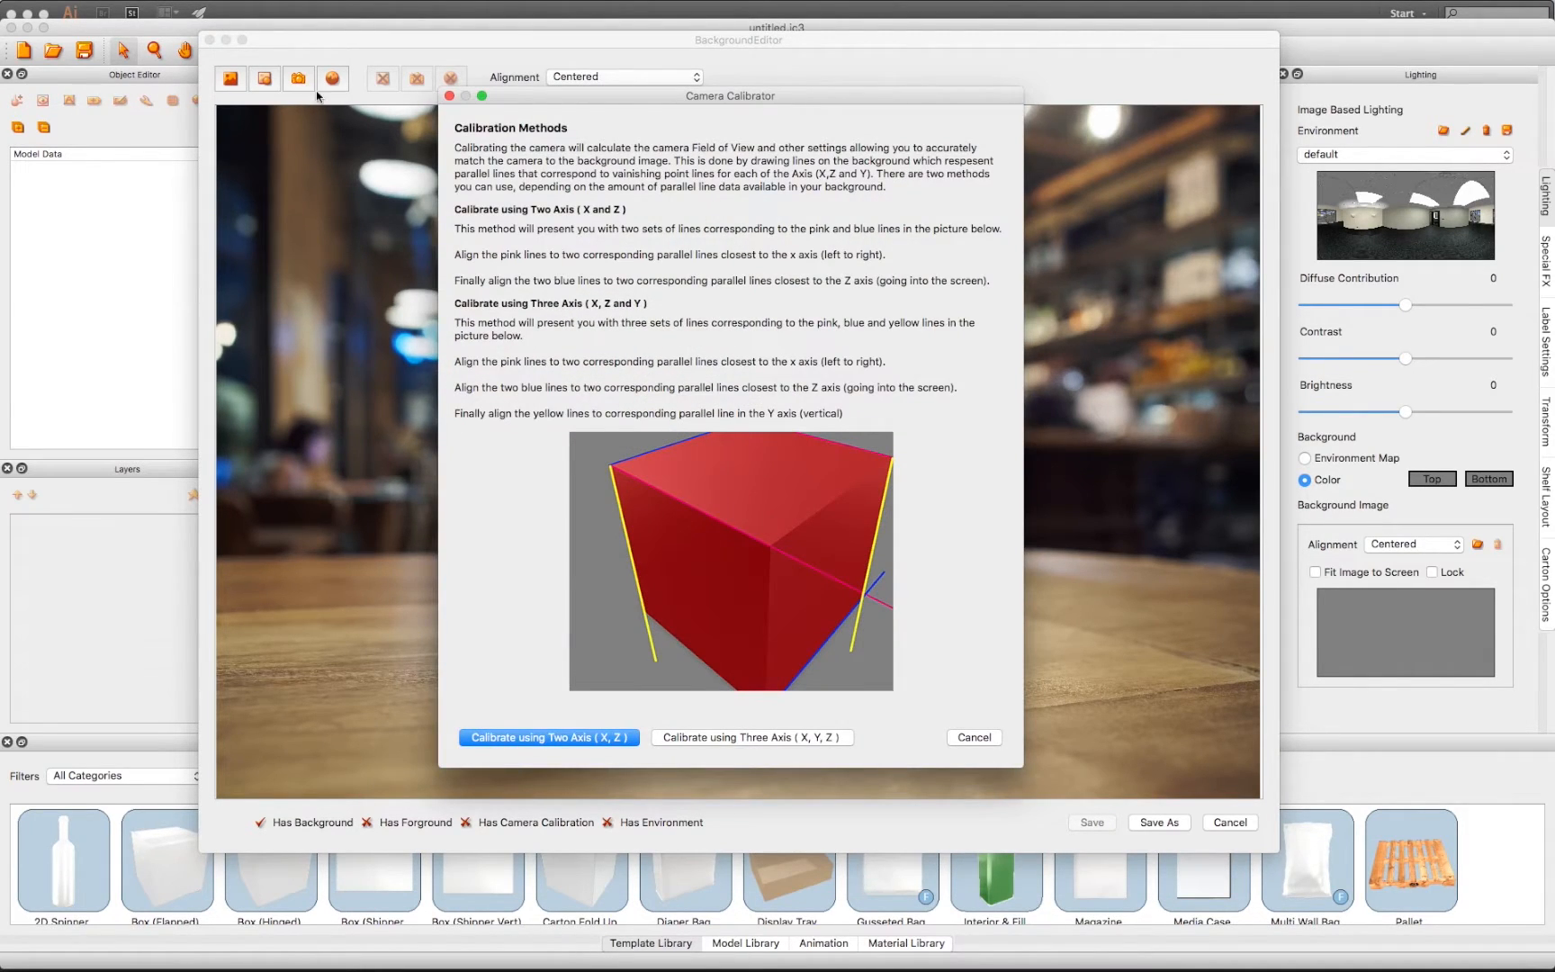
mouse_move(664, 524)
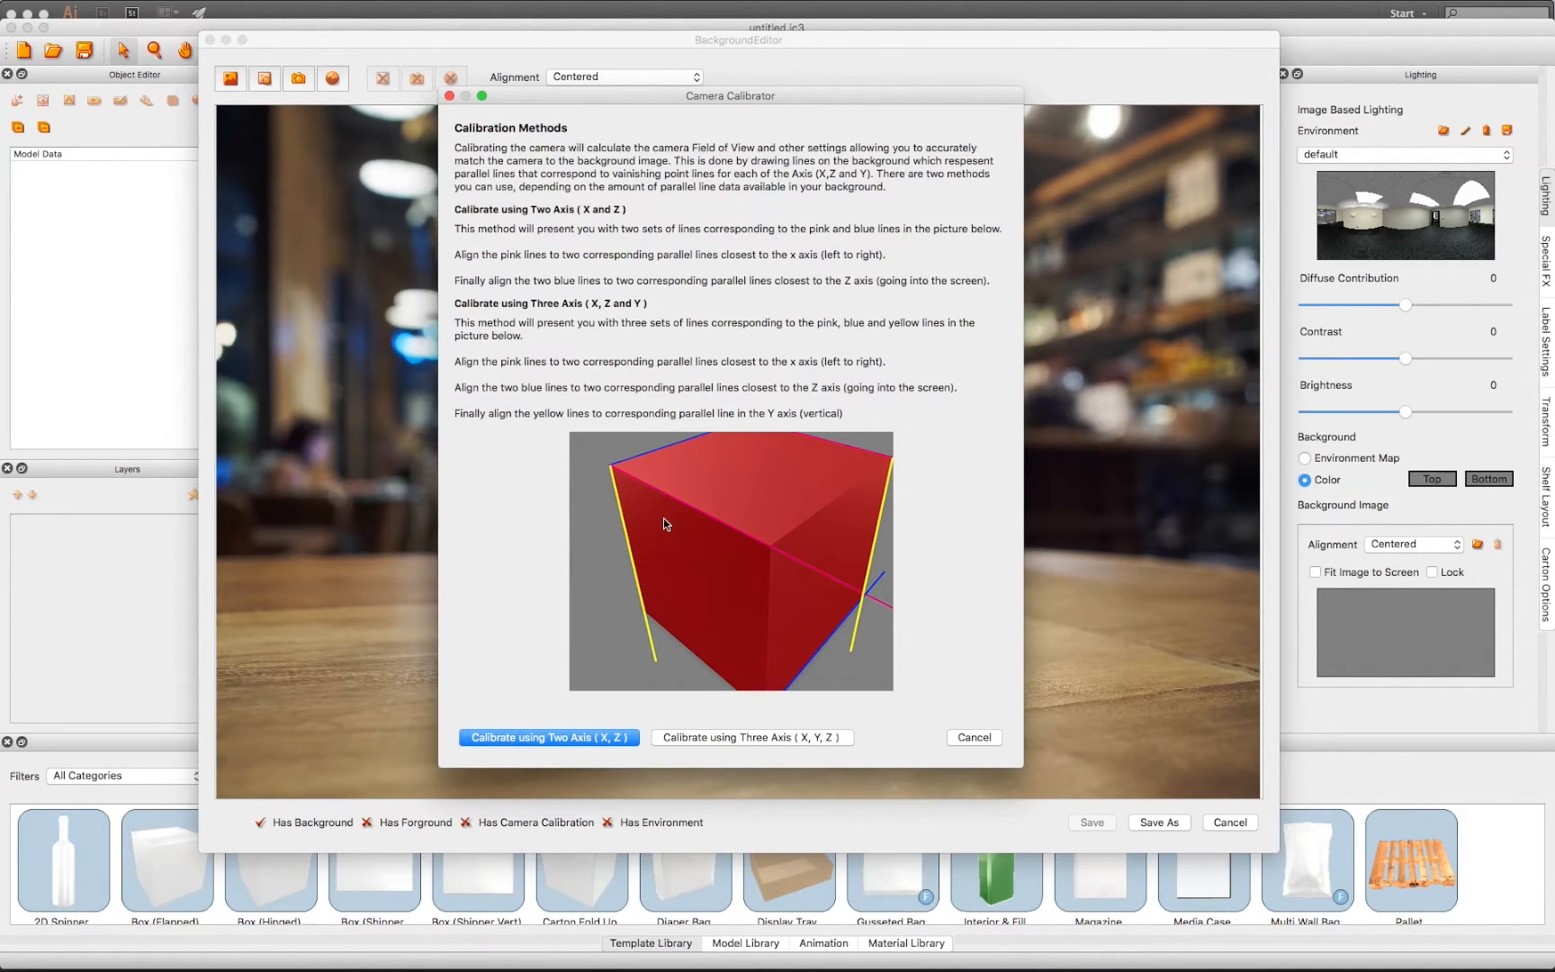
mouse_move(754, 713)
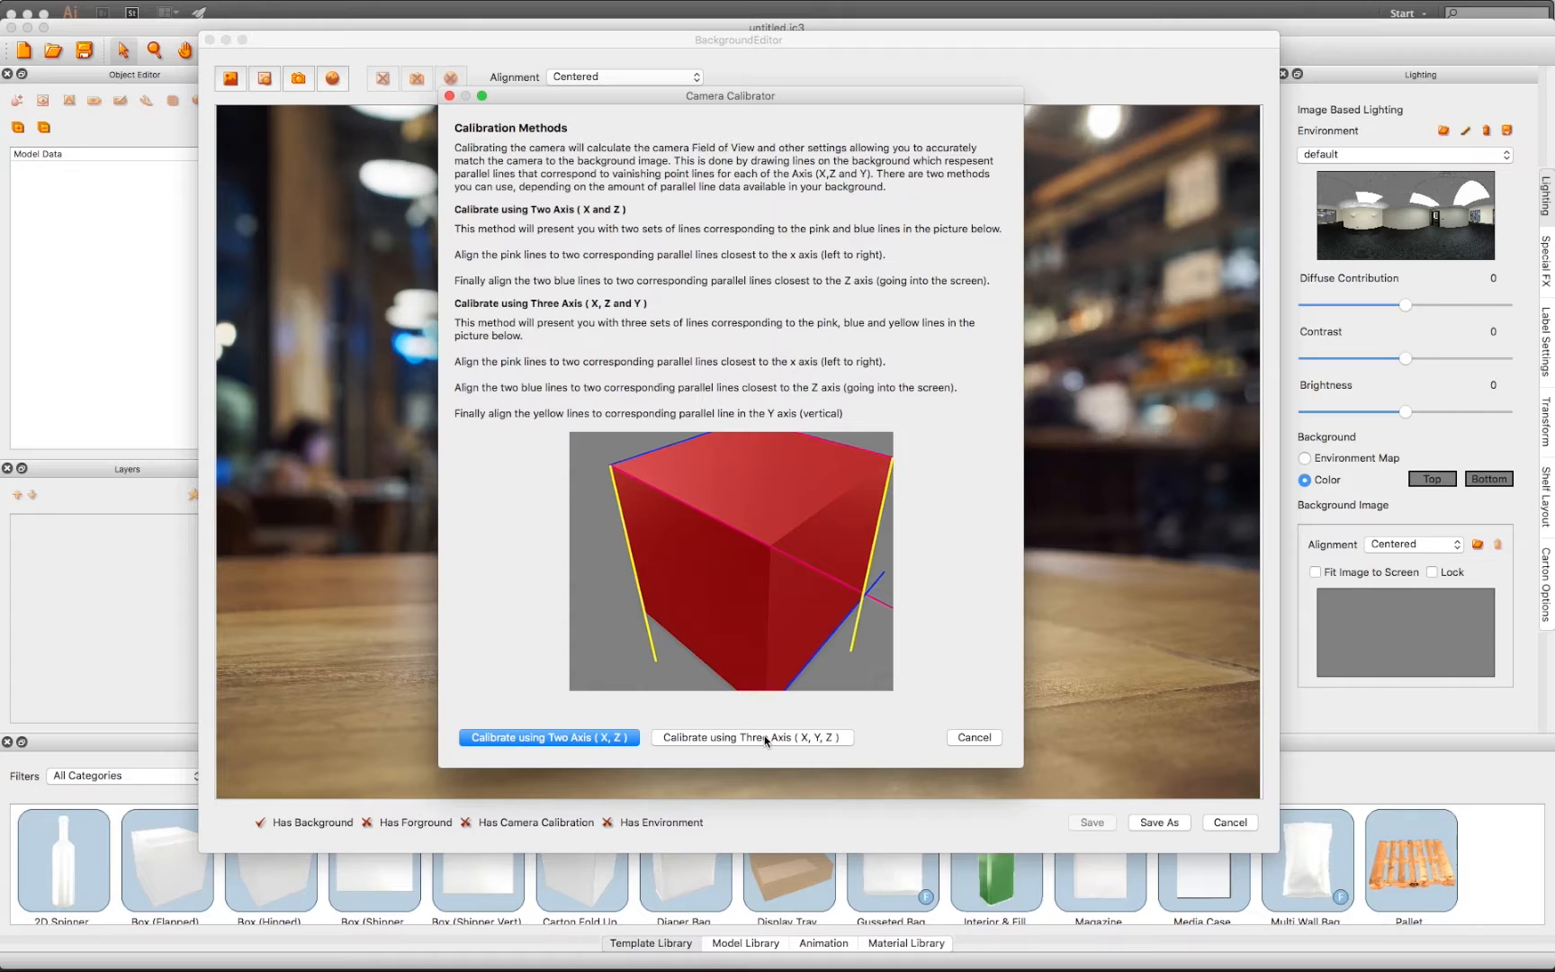
left_click(752, 736)
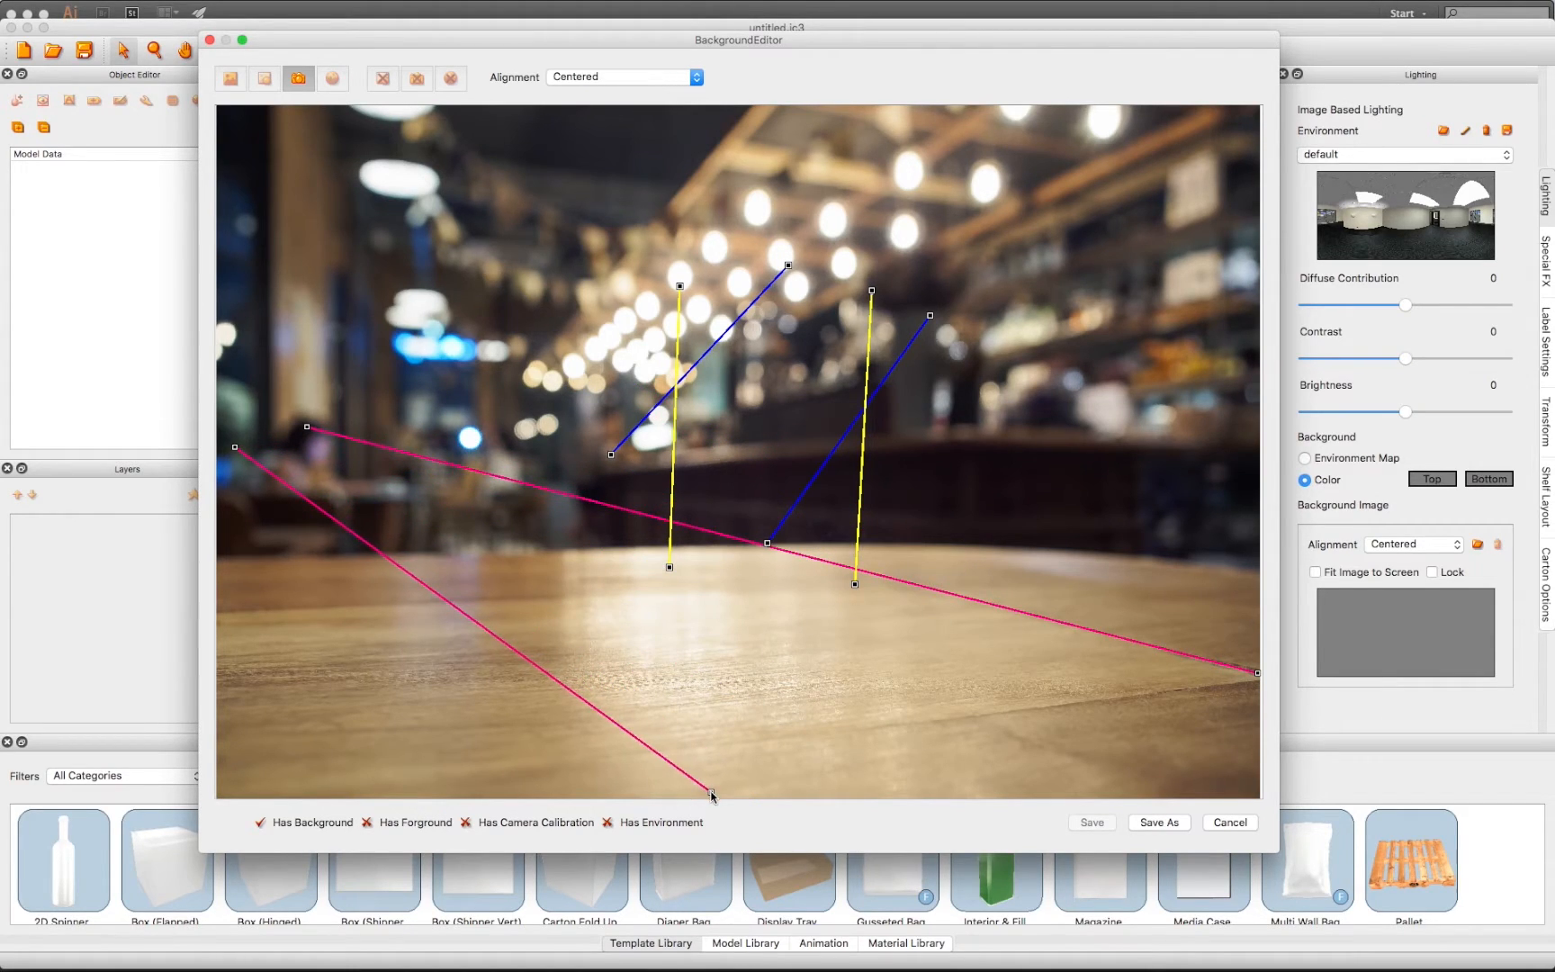
mouse_move(498, 696)
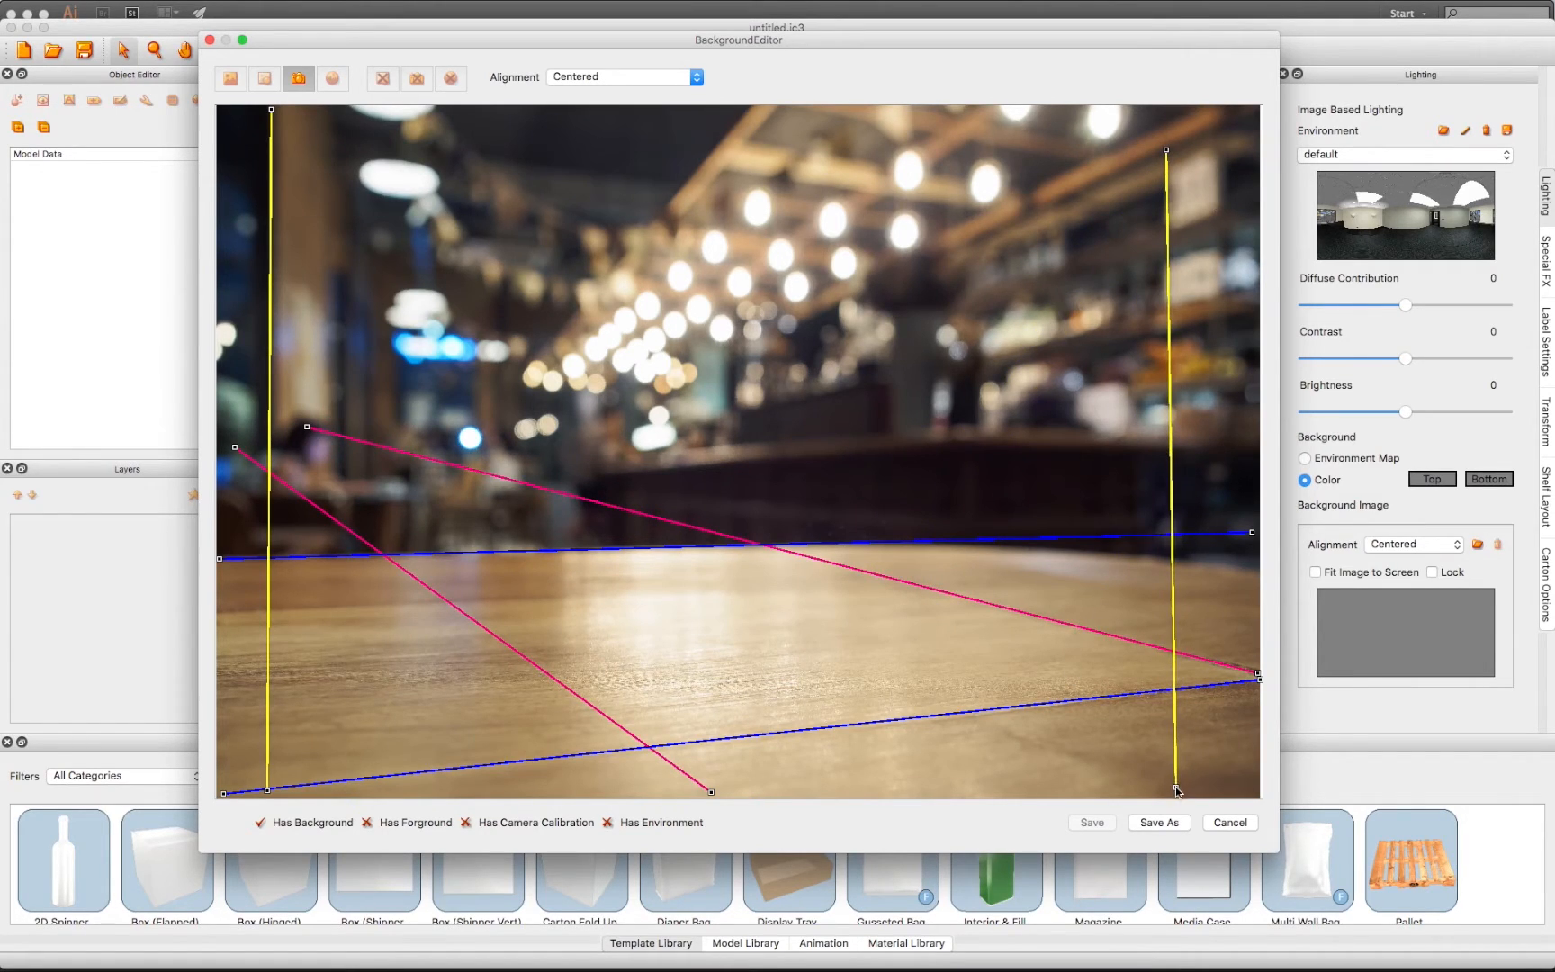
Save the calibrated background under the new name Bar Top.
left_click(1157, 822)
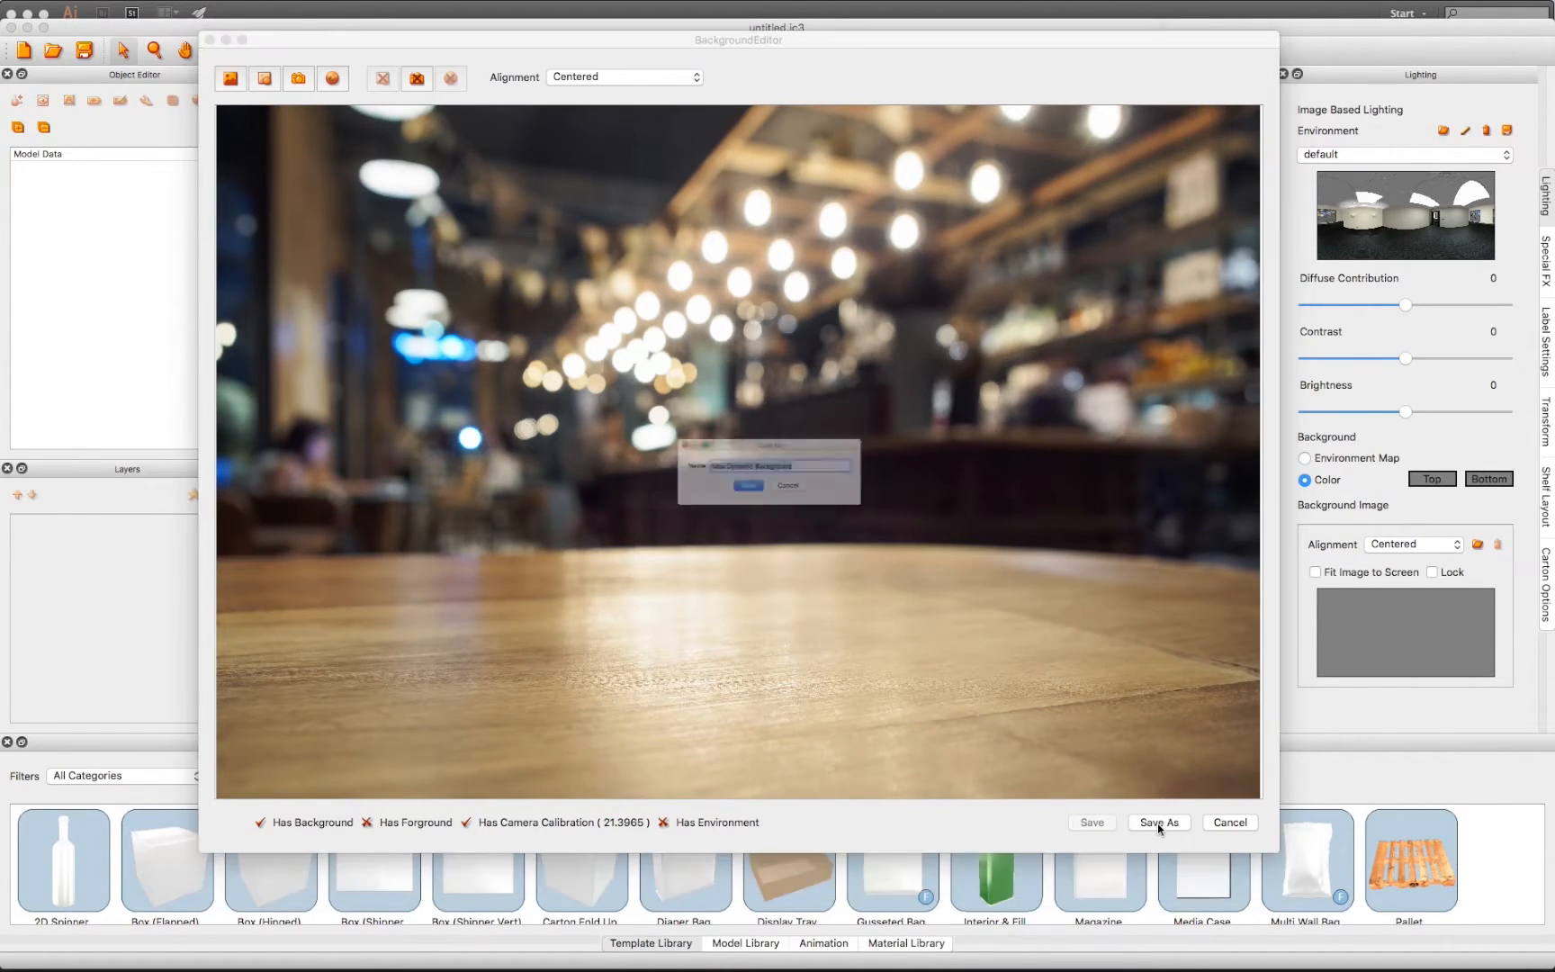
left_click(1158, 823)
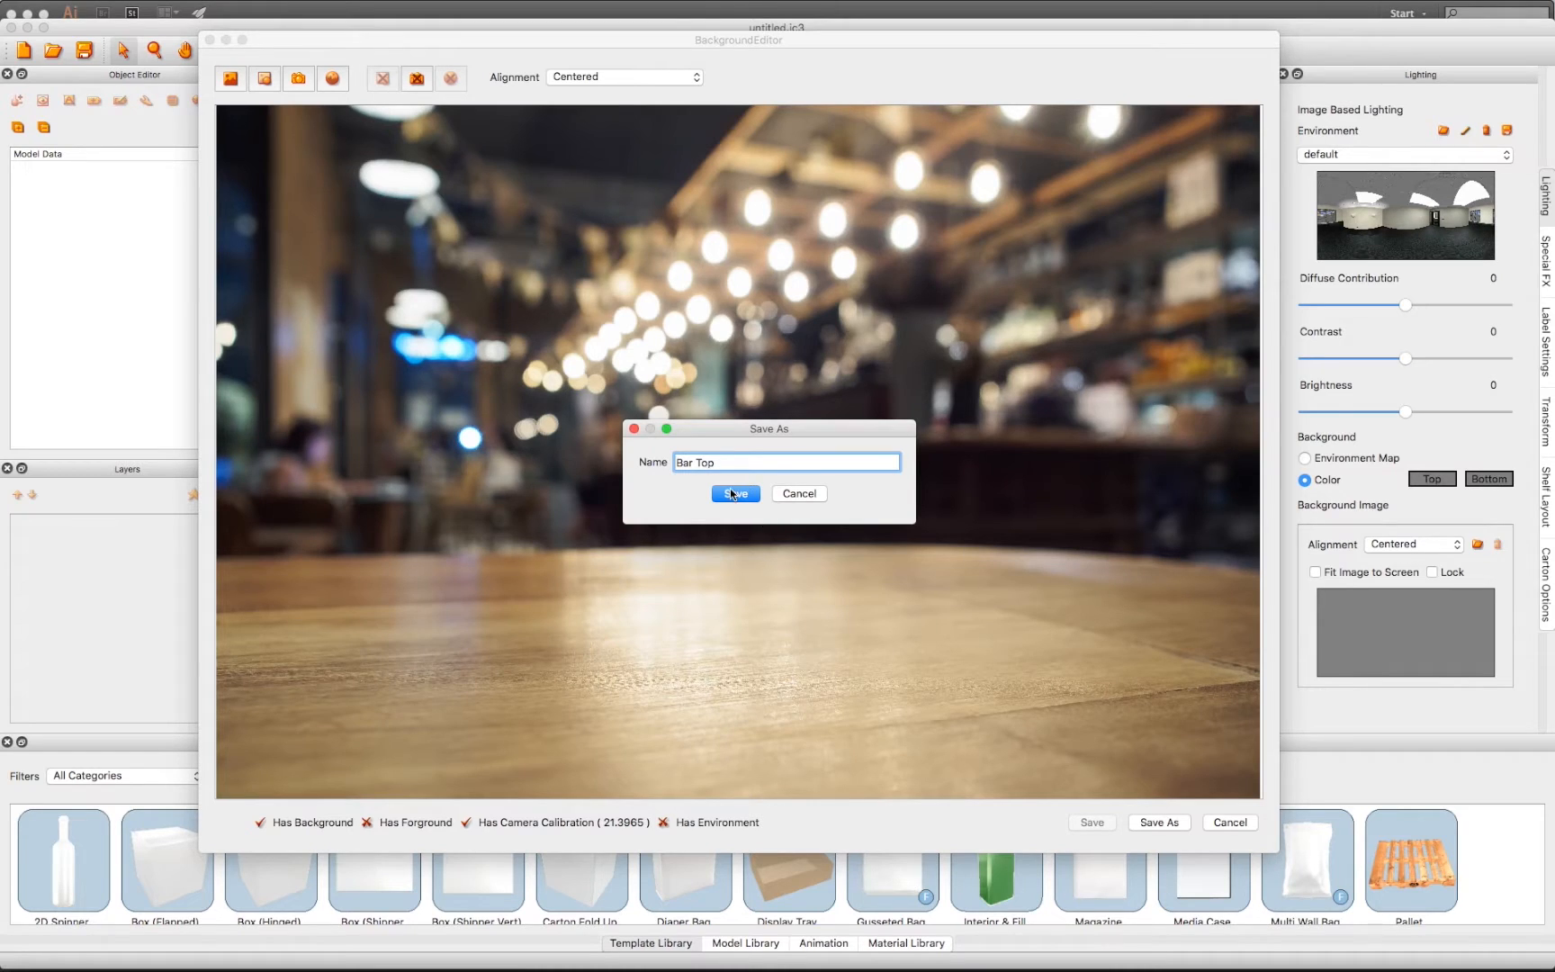
left_click(734, 493)
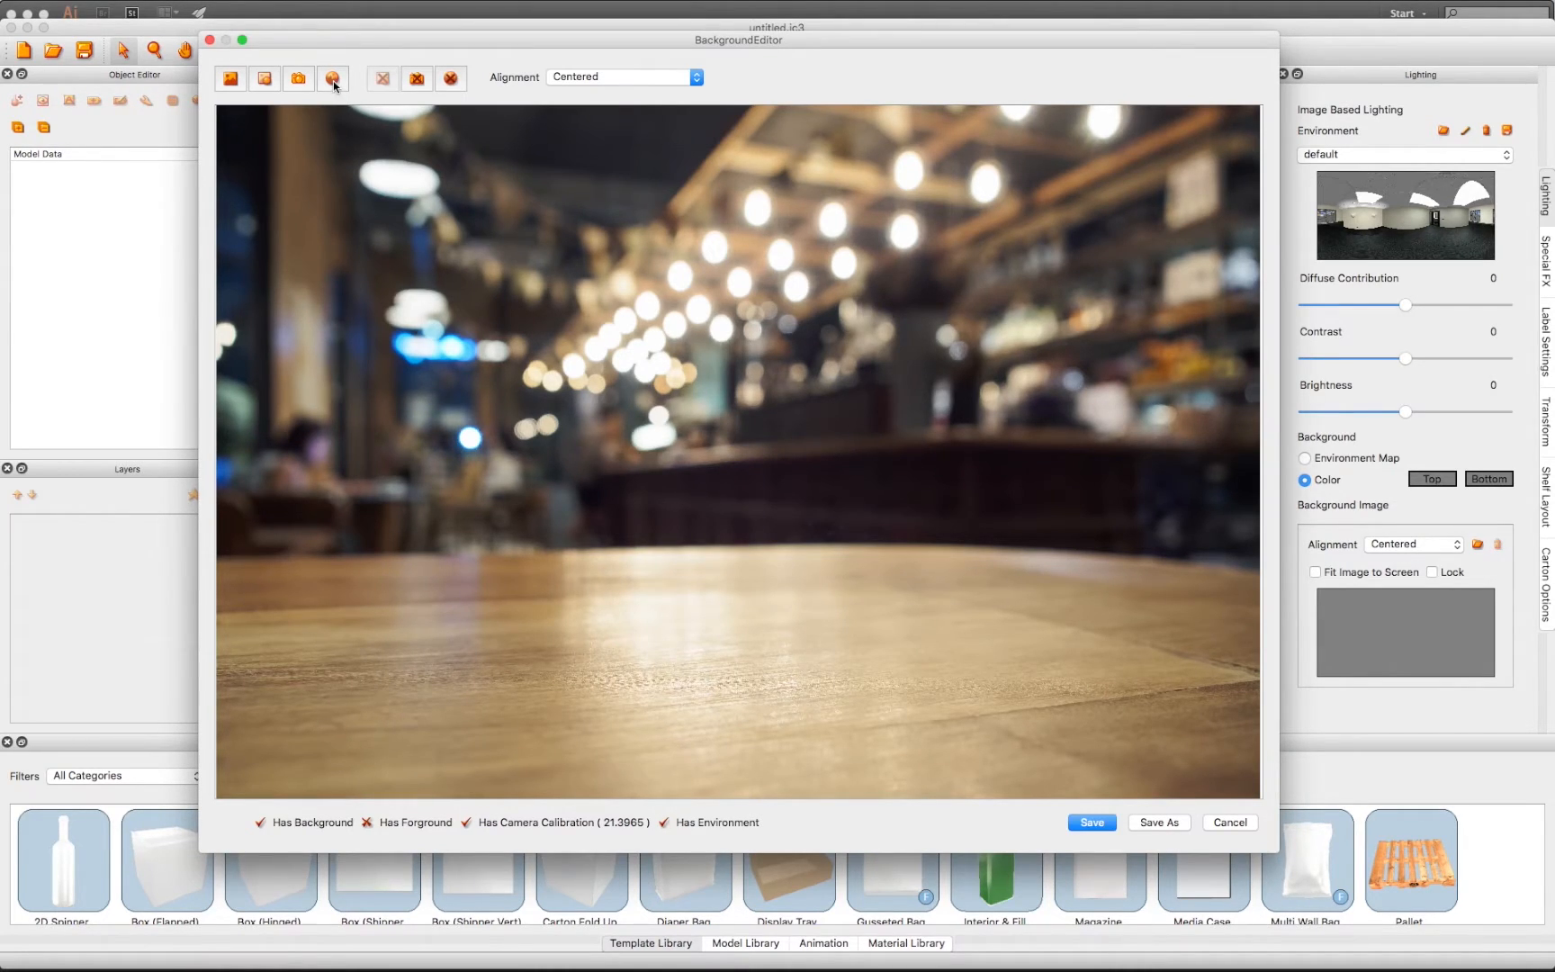
Add an environment to the background and save the finished Bar Top dynamic background.
left_click(333, 79)
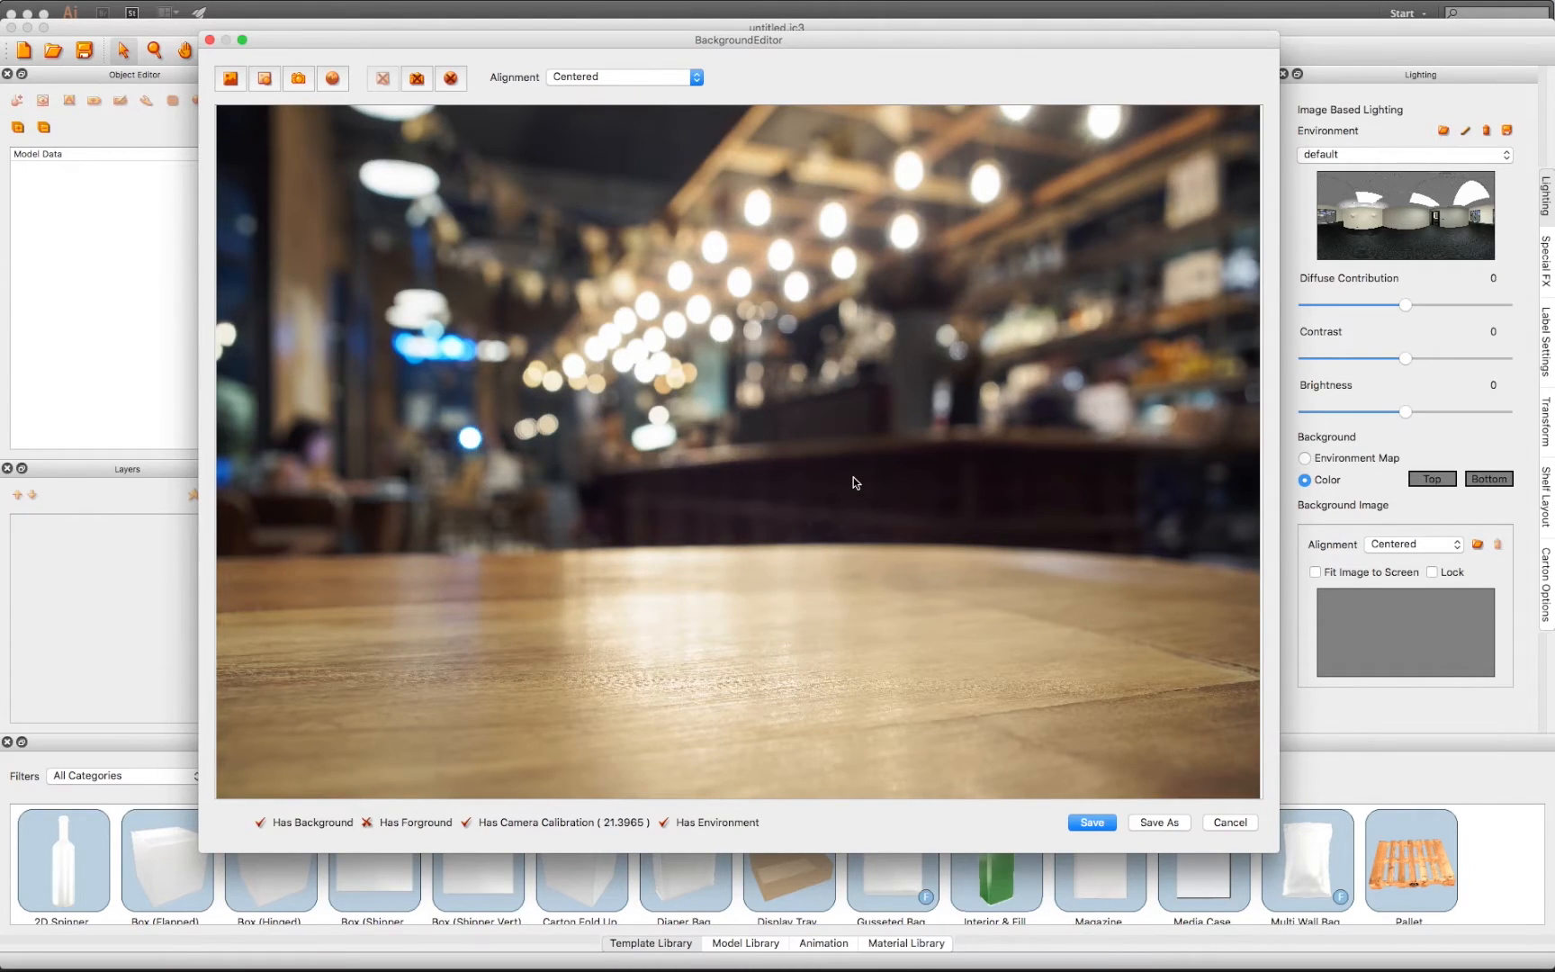
left_click(1090, 823)
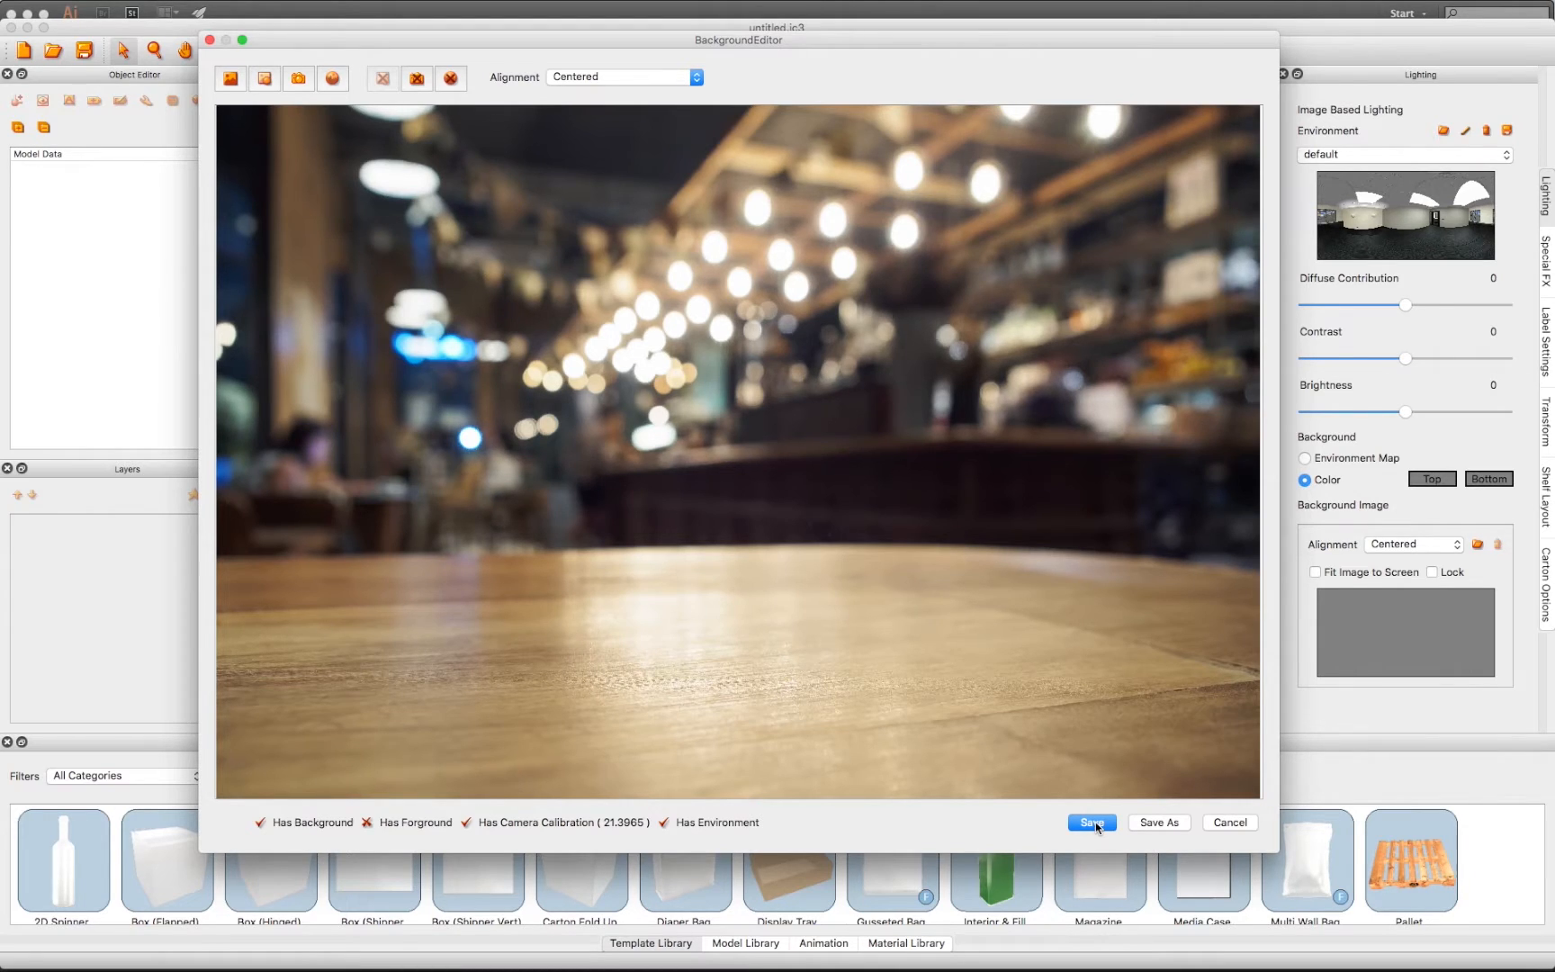
left_click(1091, 823)
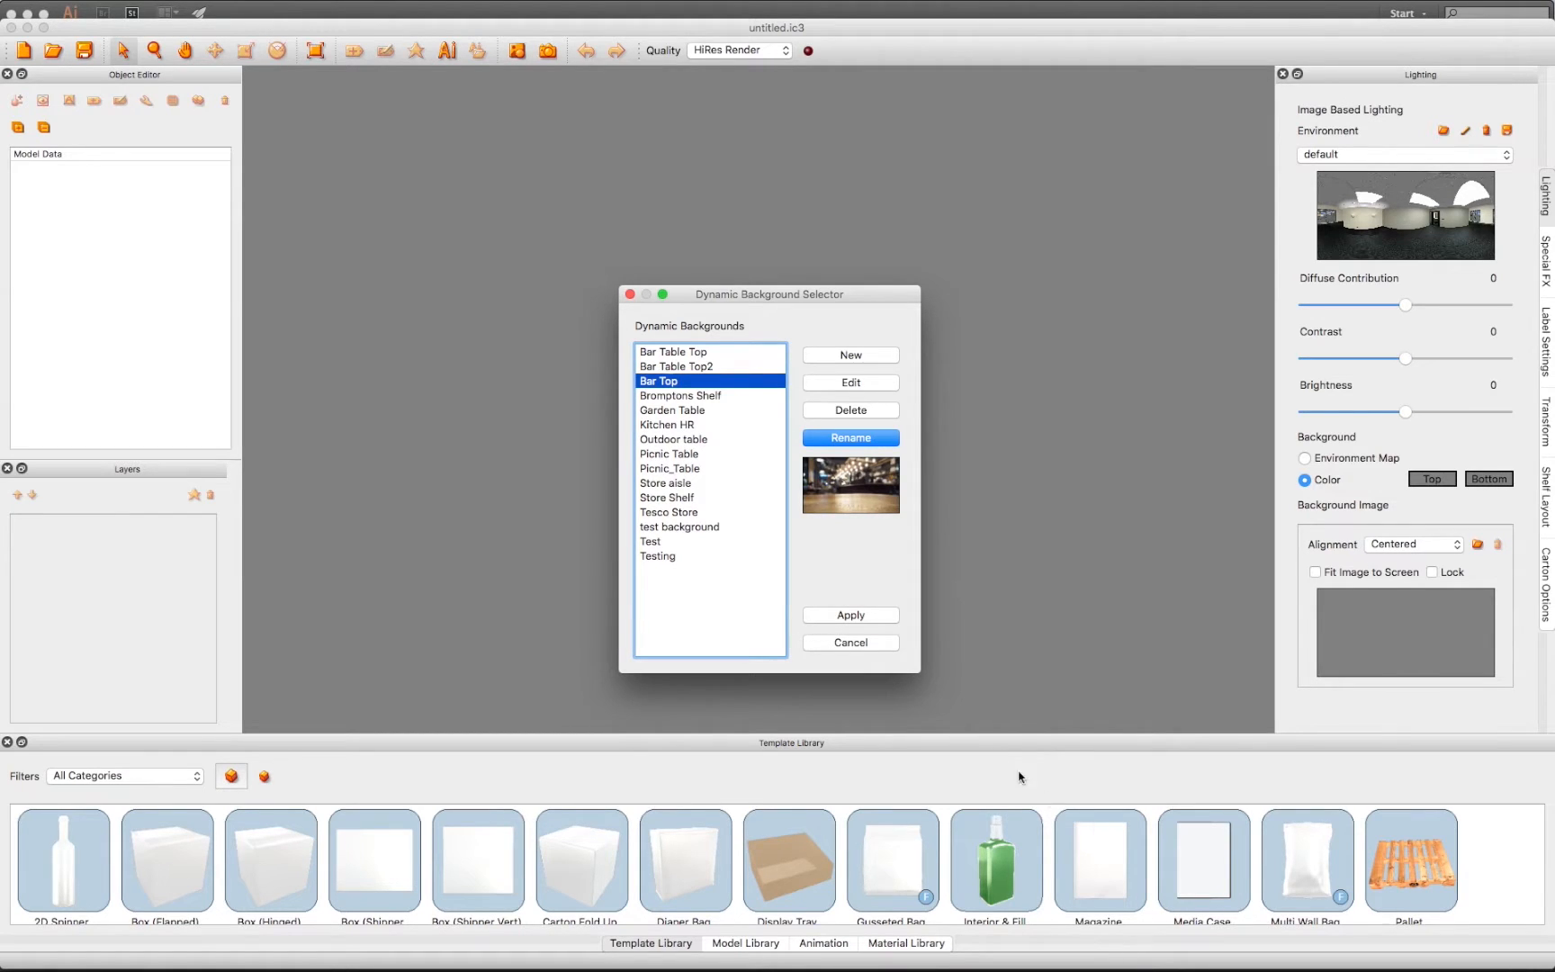
mouse_move(850, 615)
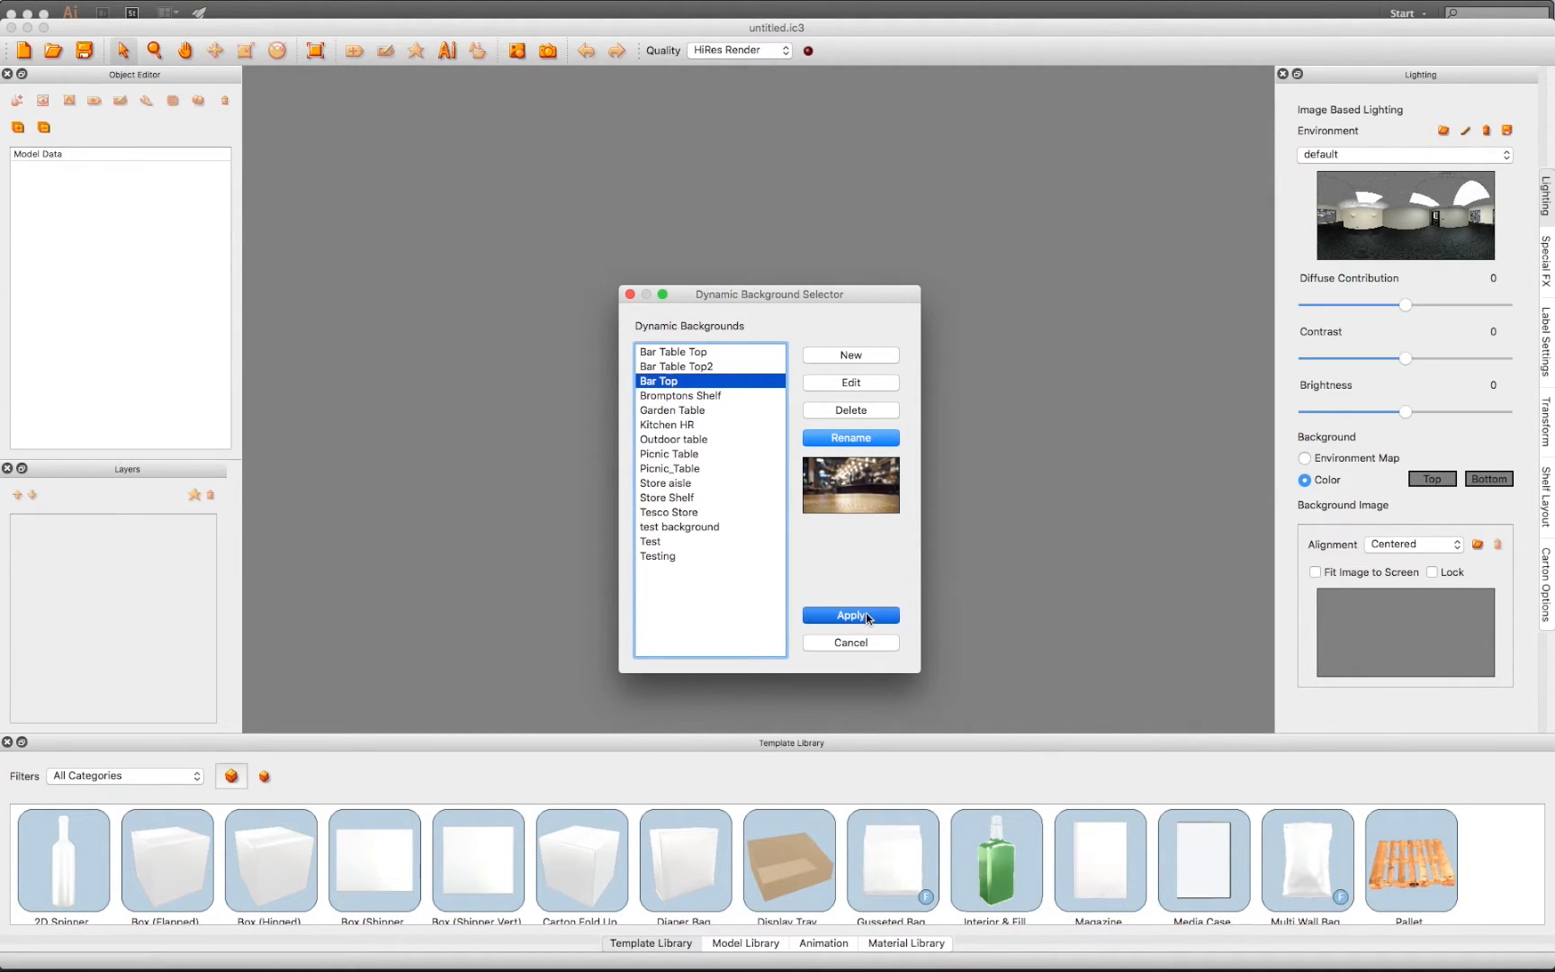
Apply the Bar Top background so the bar-top photo fills the scene workspace.
left_click(849, 615)
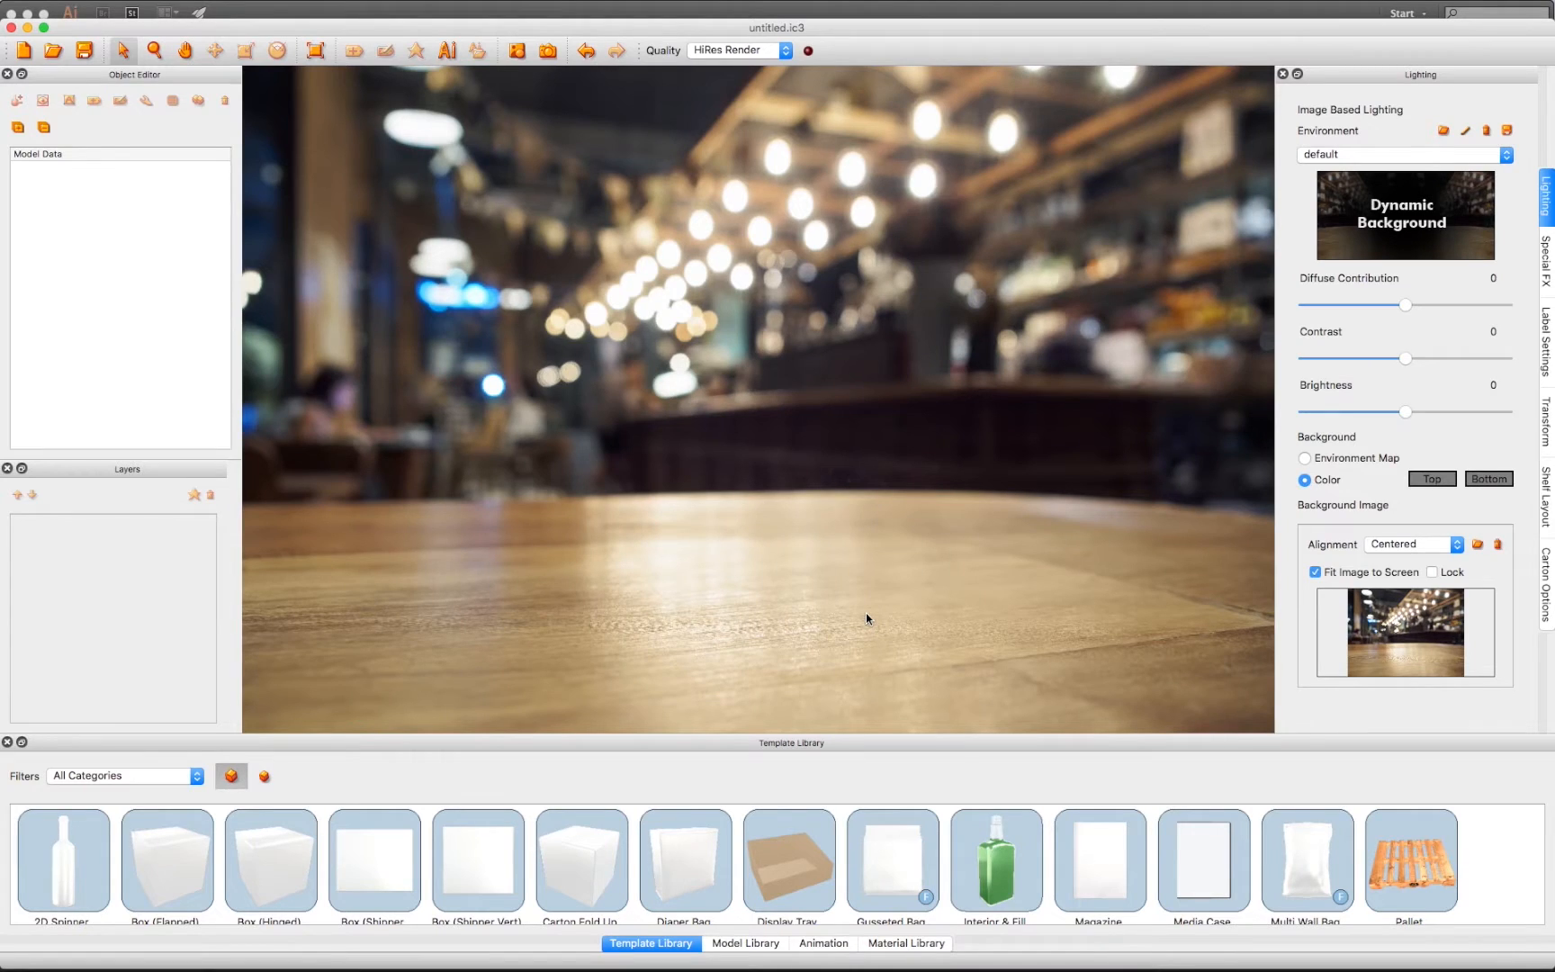
left_click(129, 9)
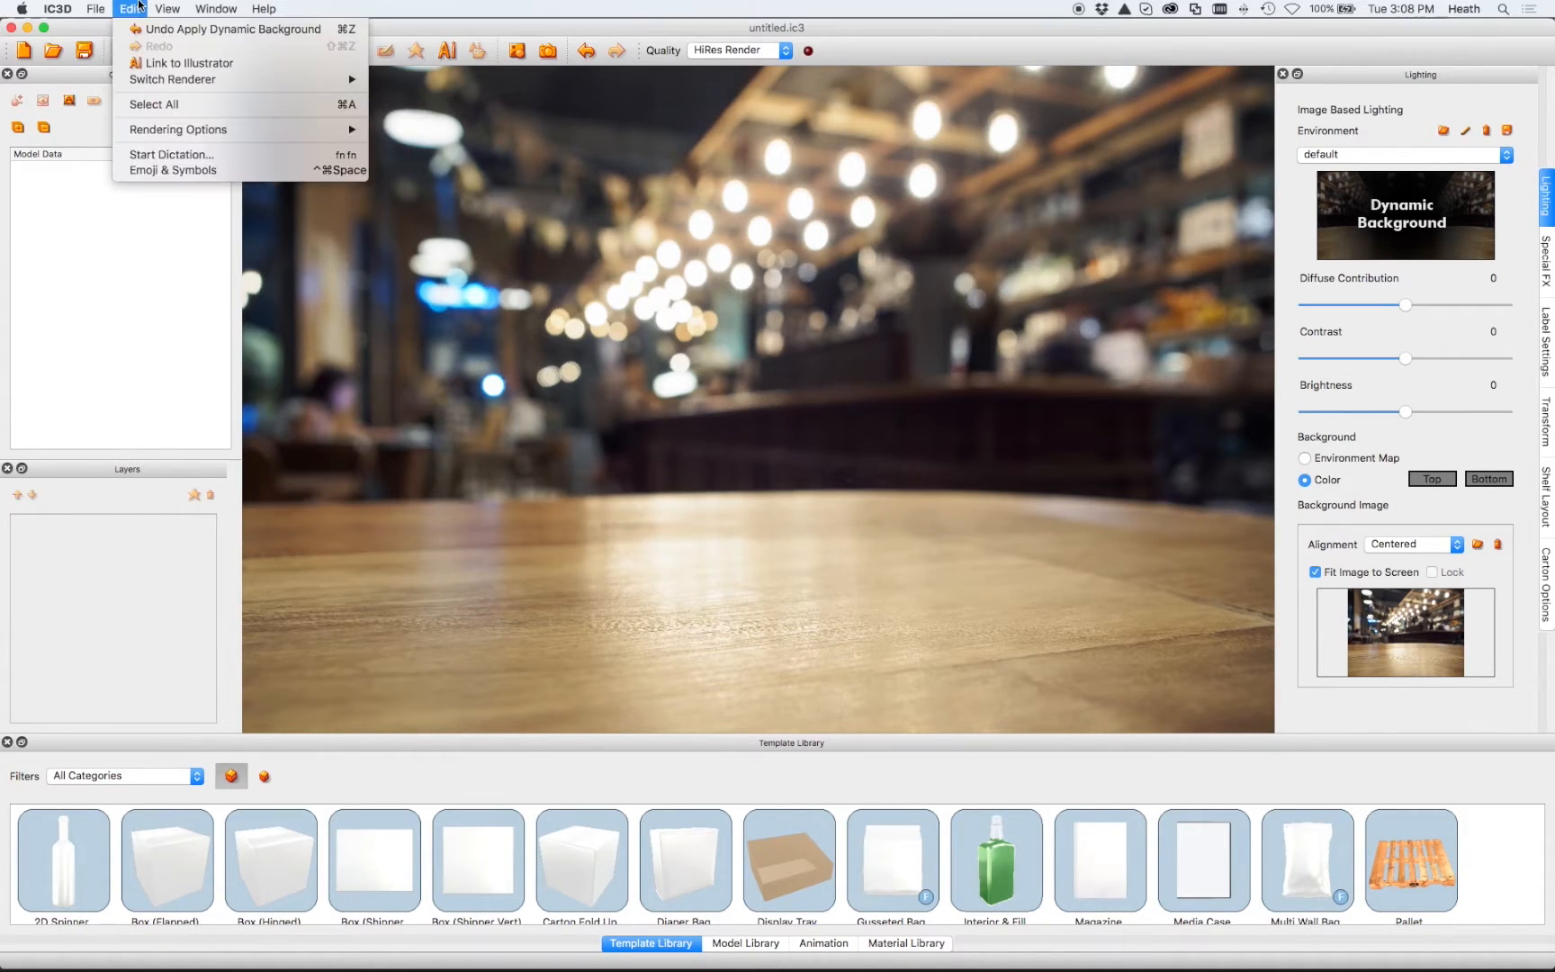
Import a file into the scene, browsing the Desktop folder for it.
left_click(95, 9)
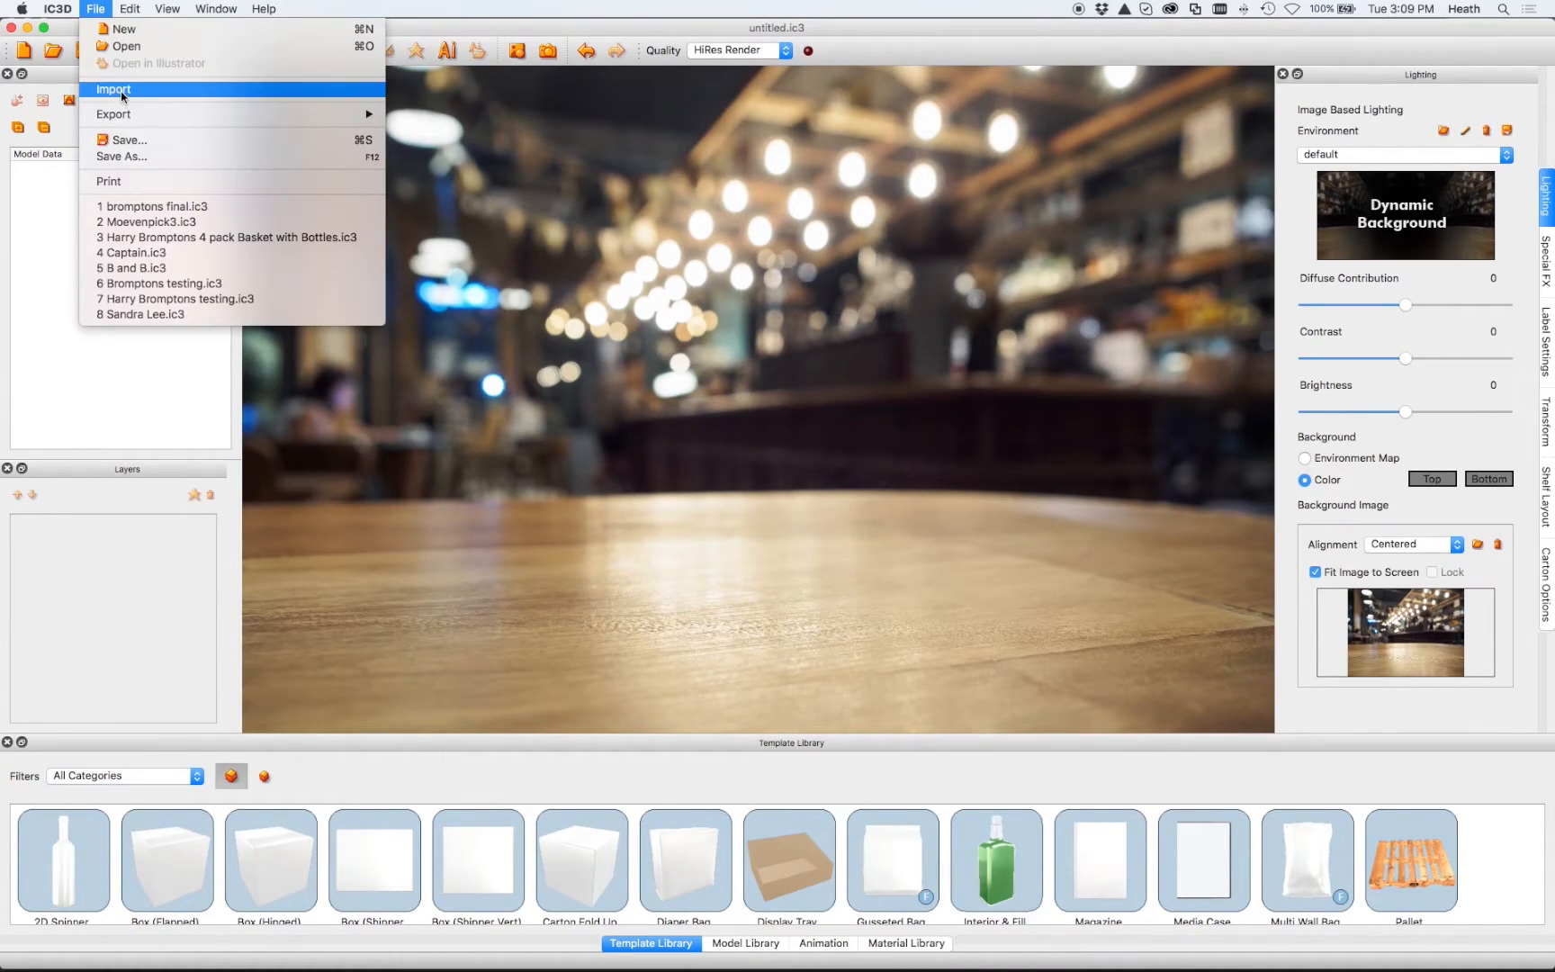
left_click(112, 90)
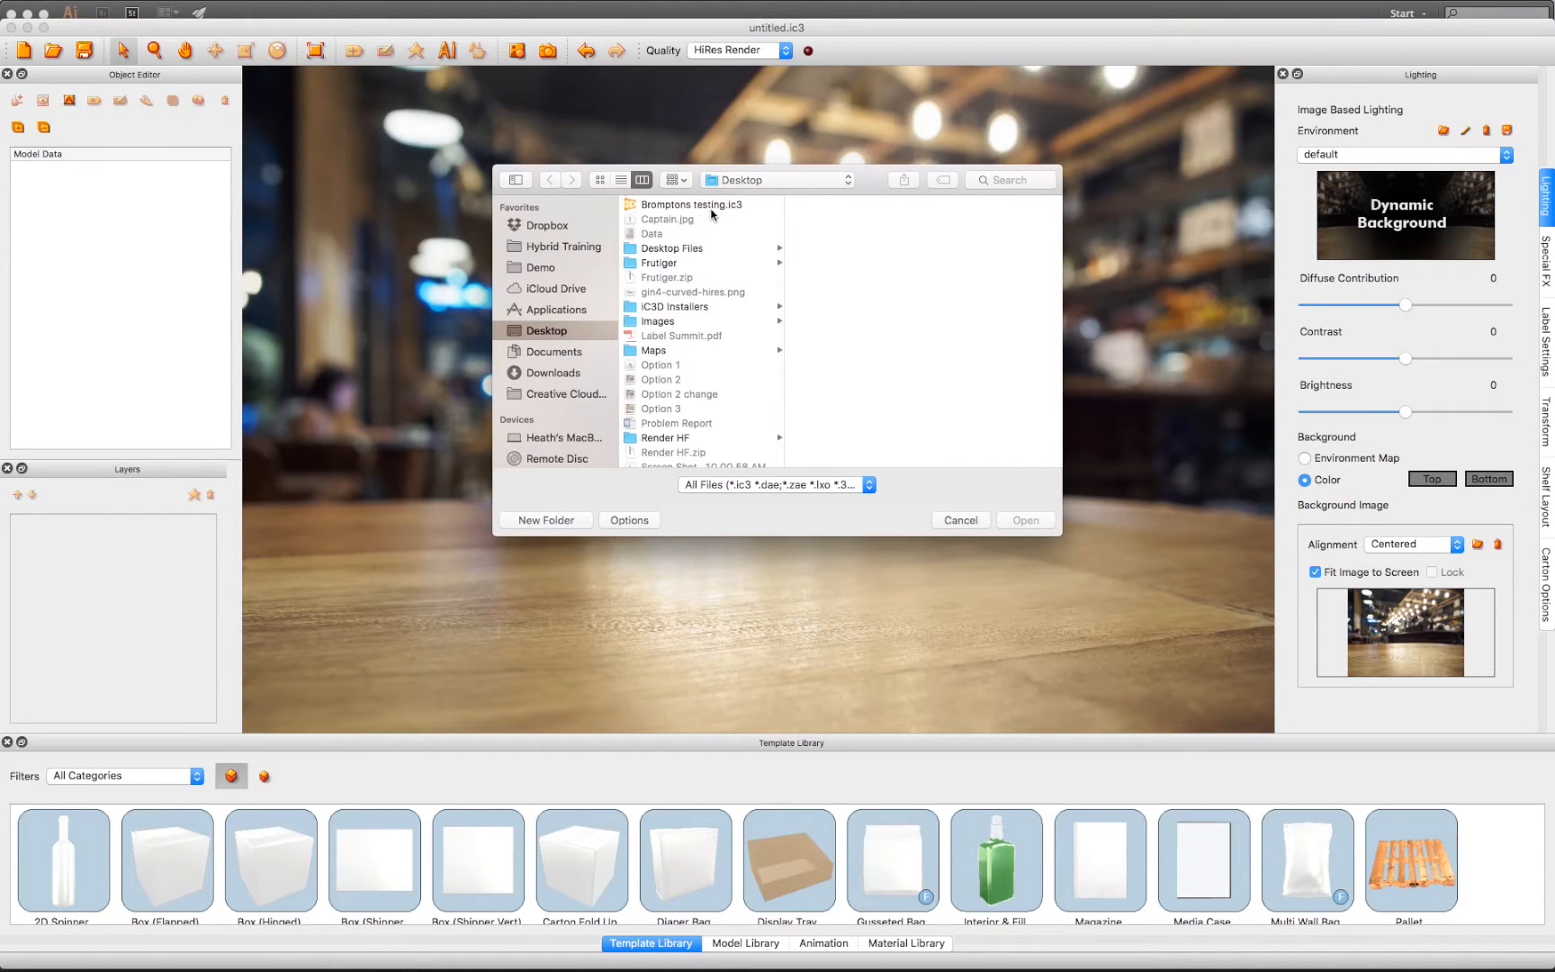
left_click(1024, 520)
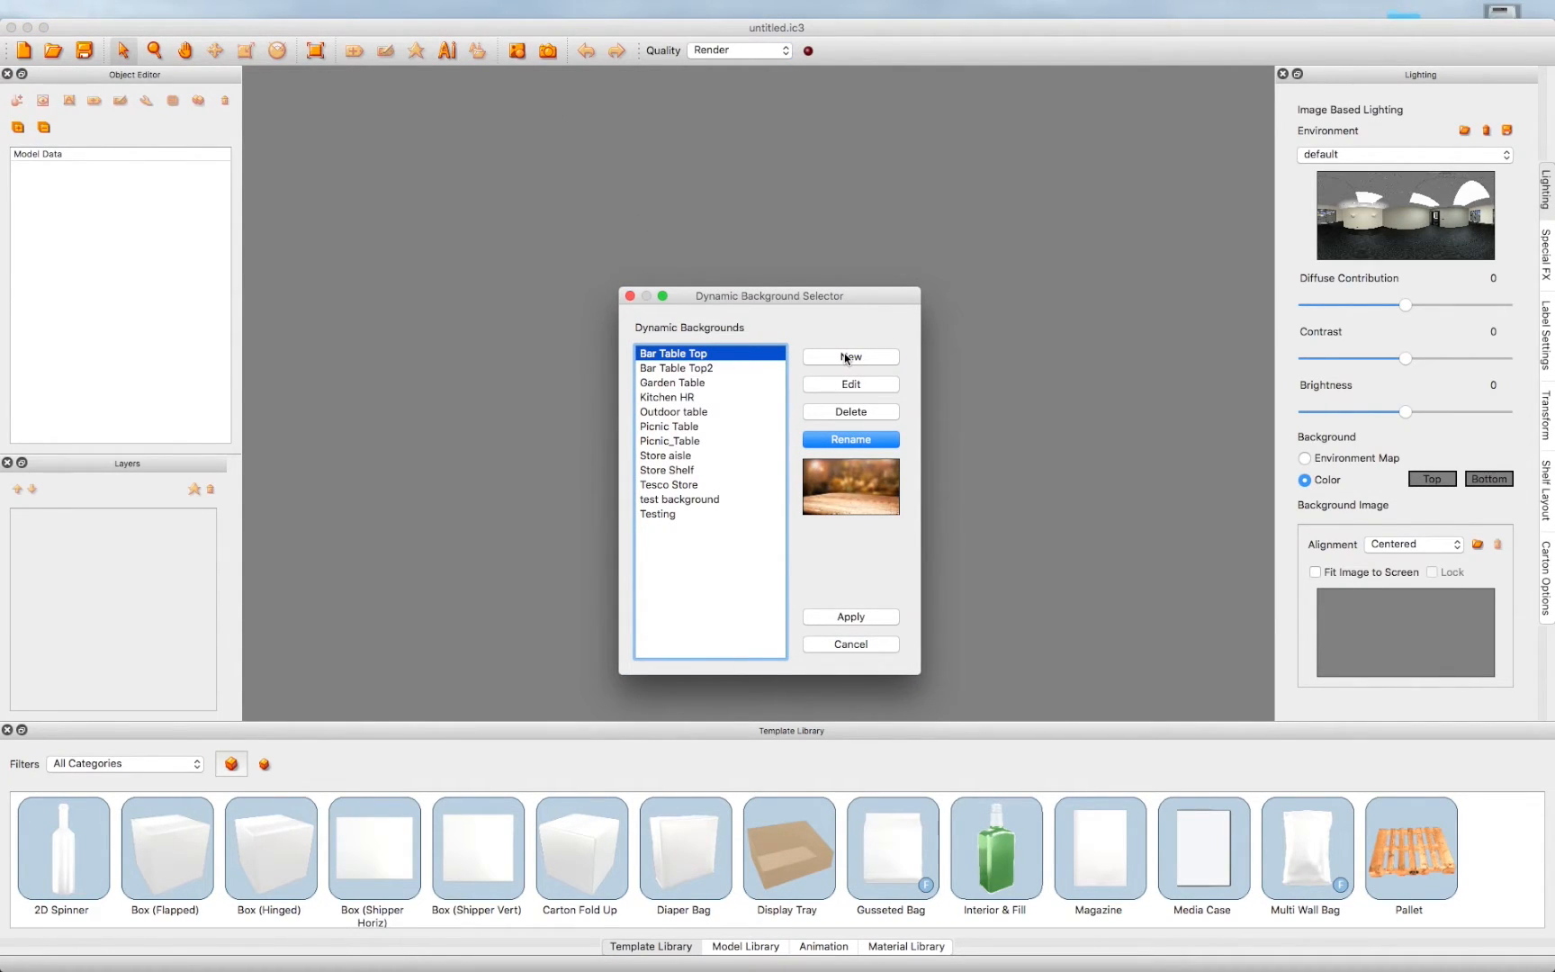
Create a new dynamic background using the Drupa Dynamic Background 01 store-shelf photo.
left_click(849, 356)
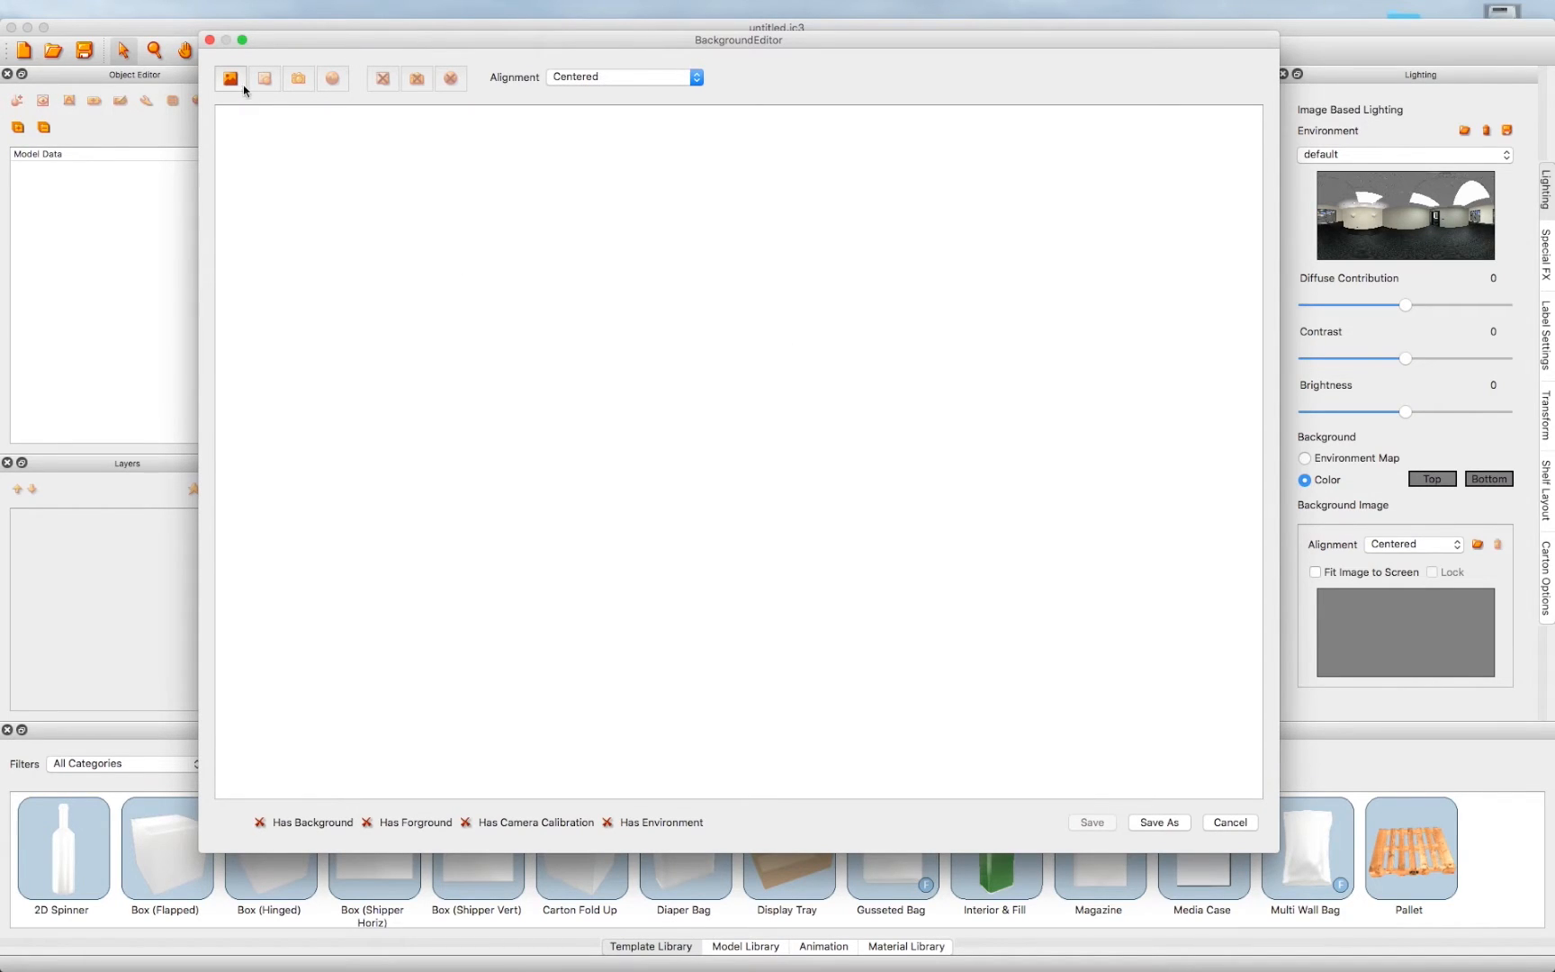
left_click(230, 78)
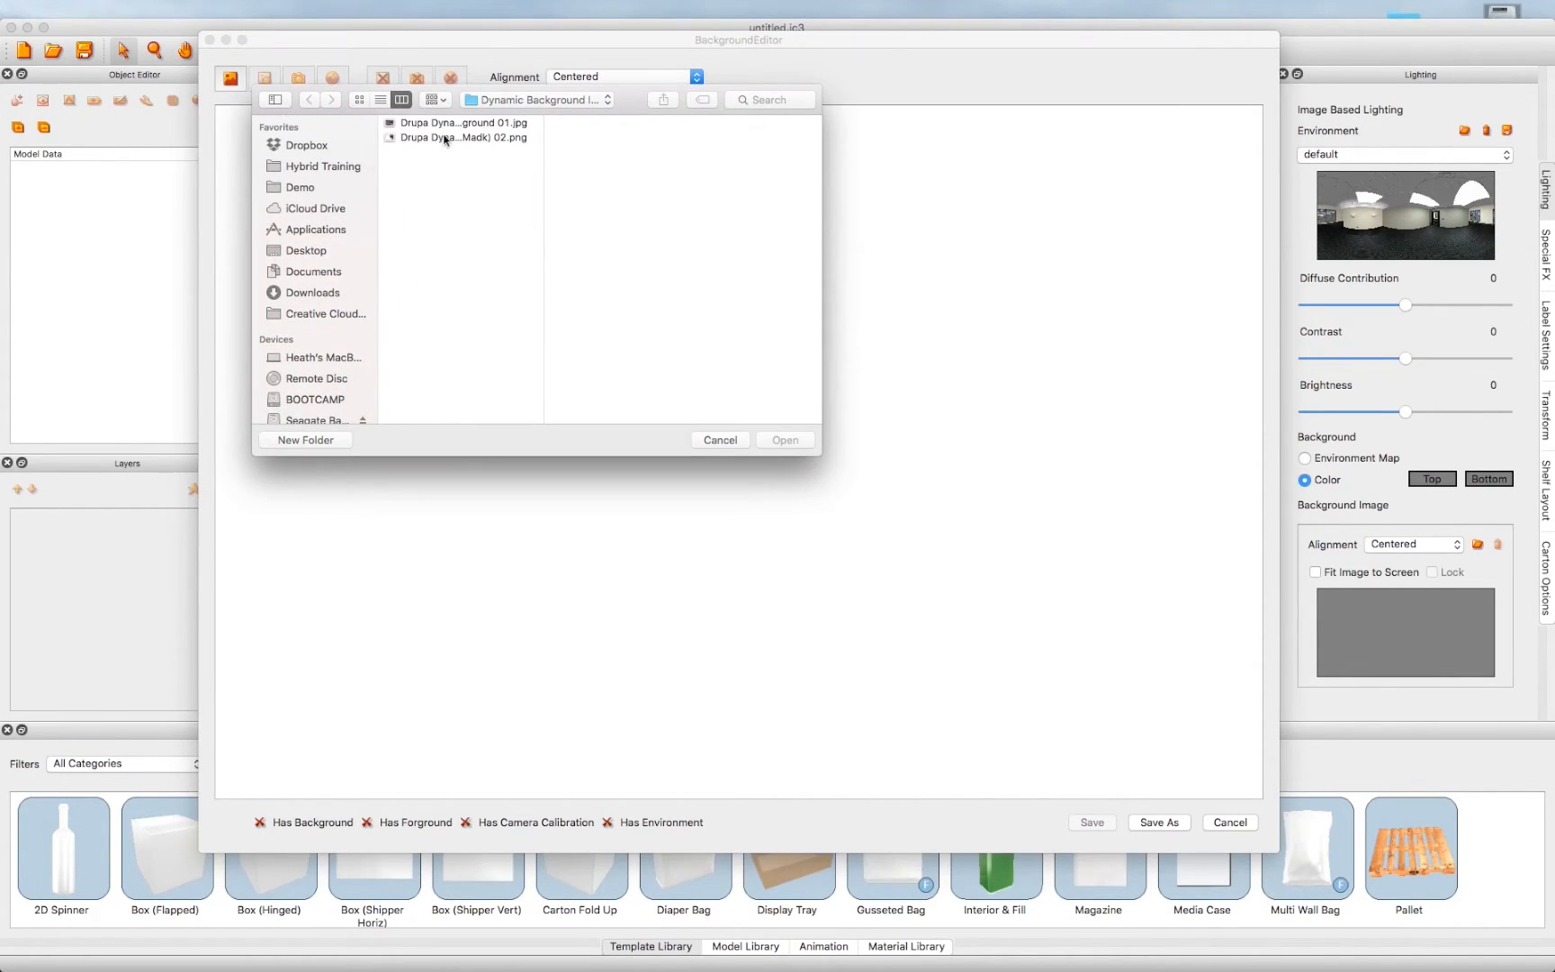
left_click(460, 122)
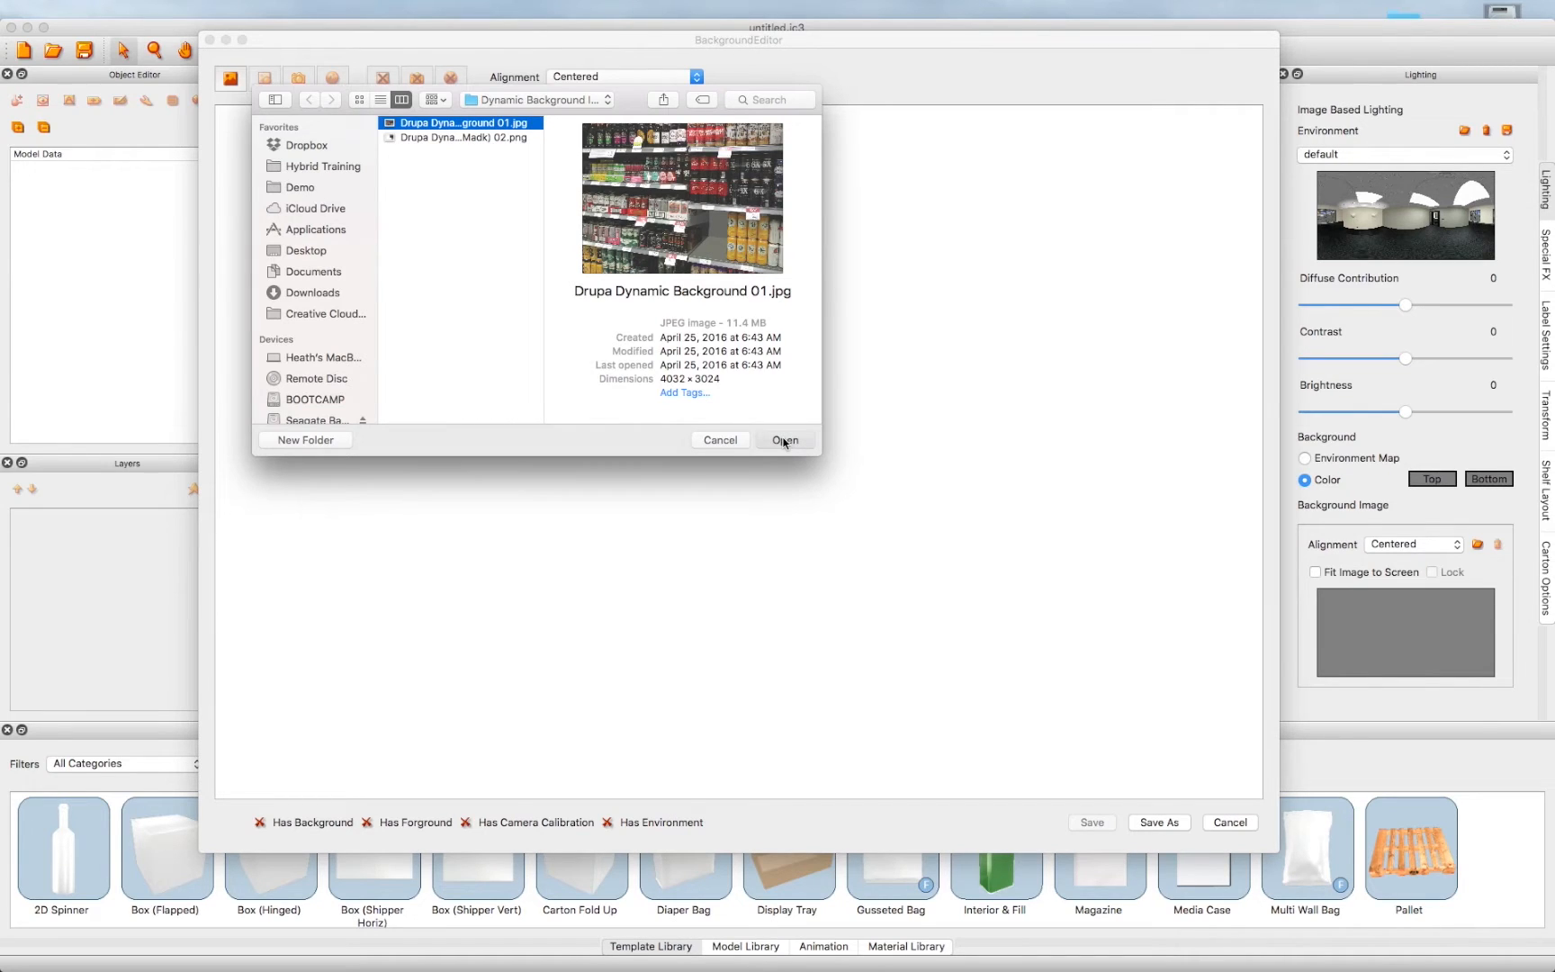
left_click(784, 439)
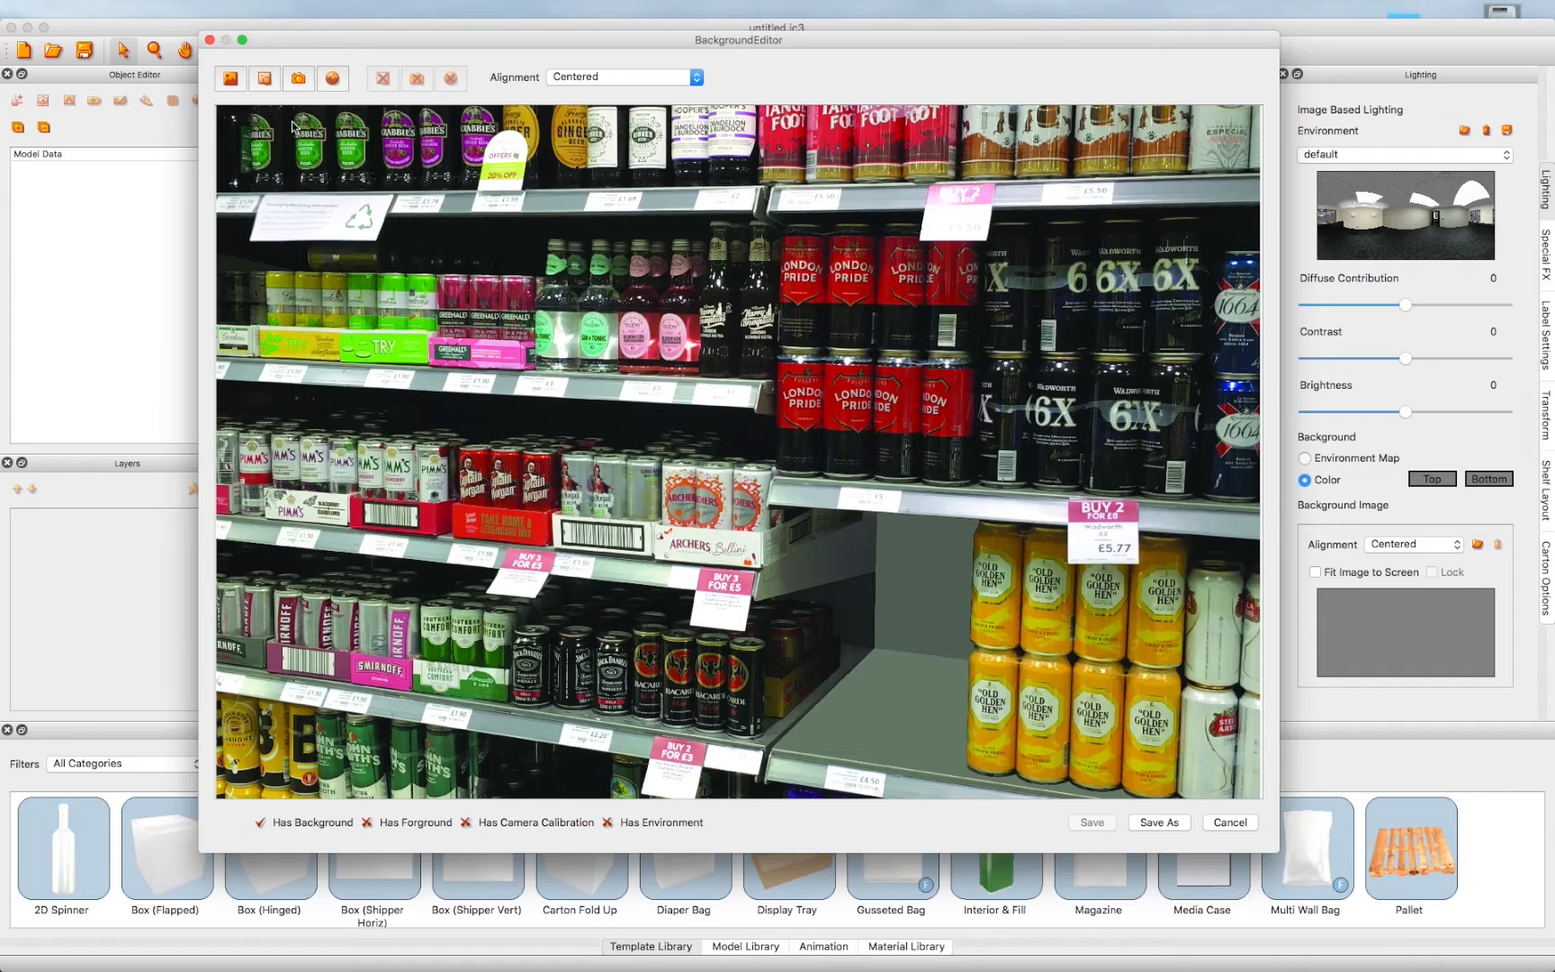
mouse_move(265, 79)
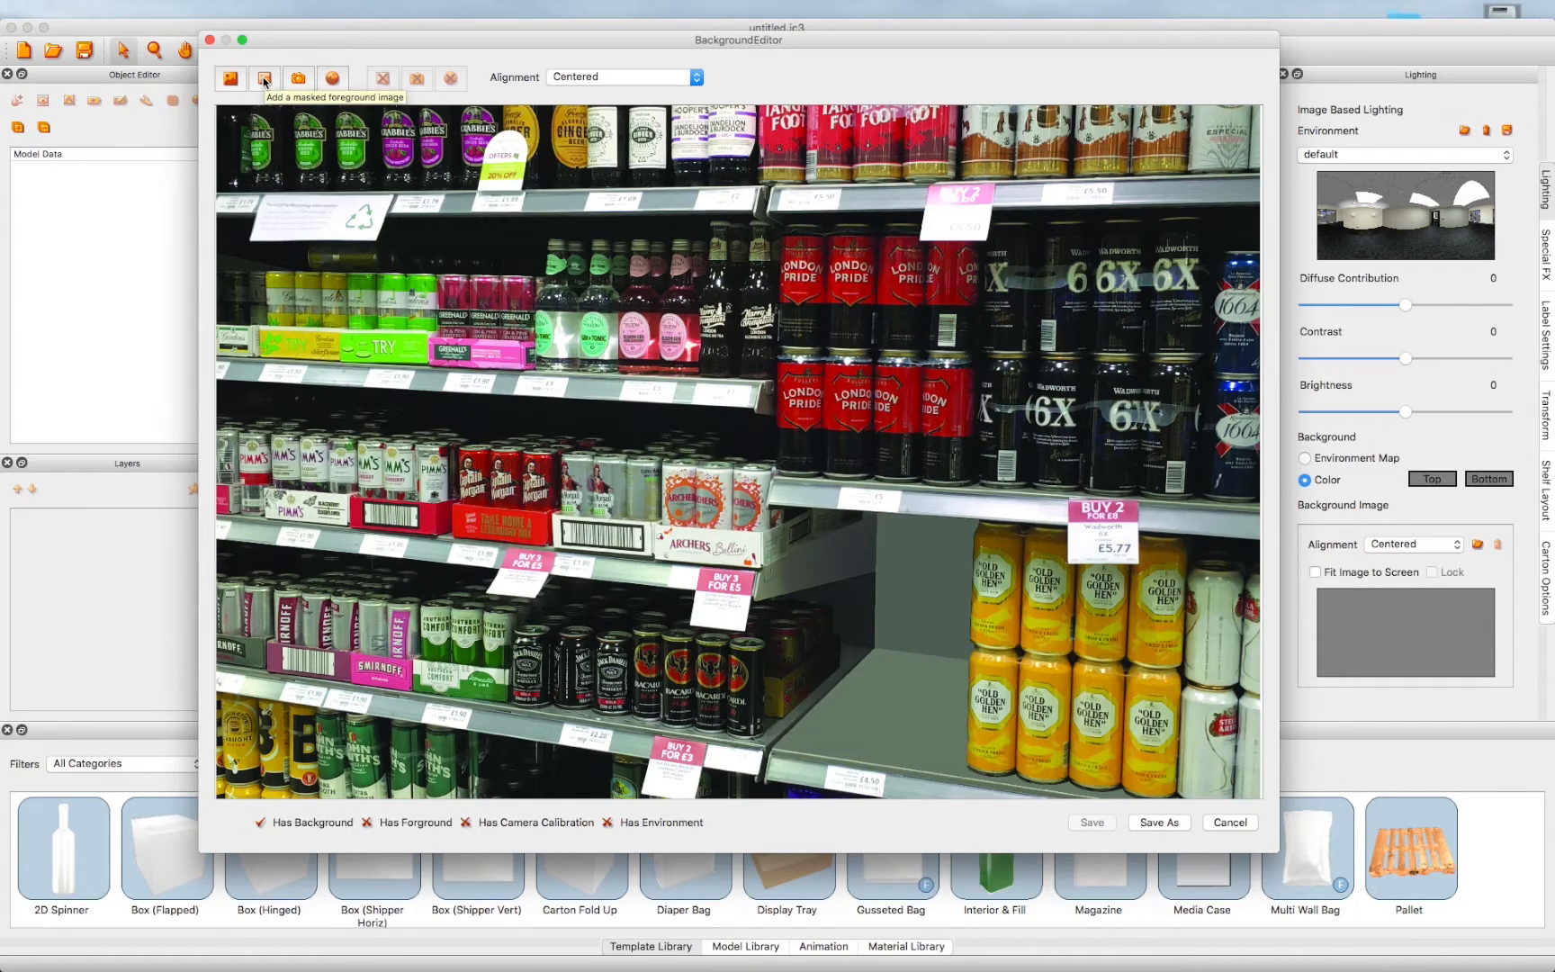
Add the Madk 02.png masked foreground image over the shelf photo.
left_click(264, 79)
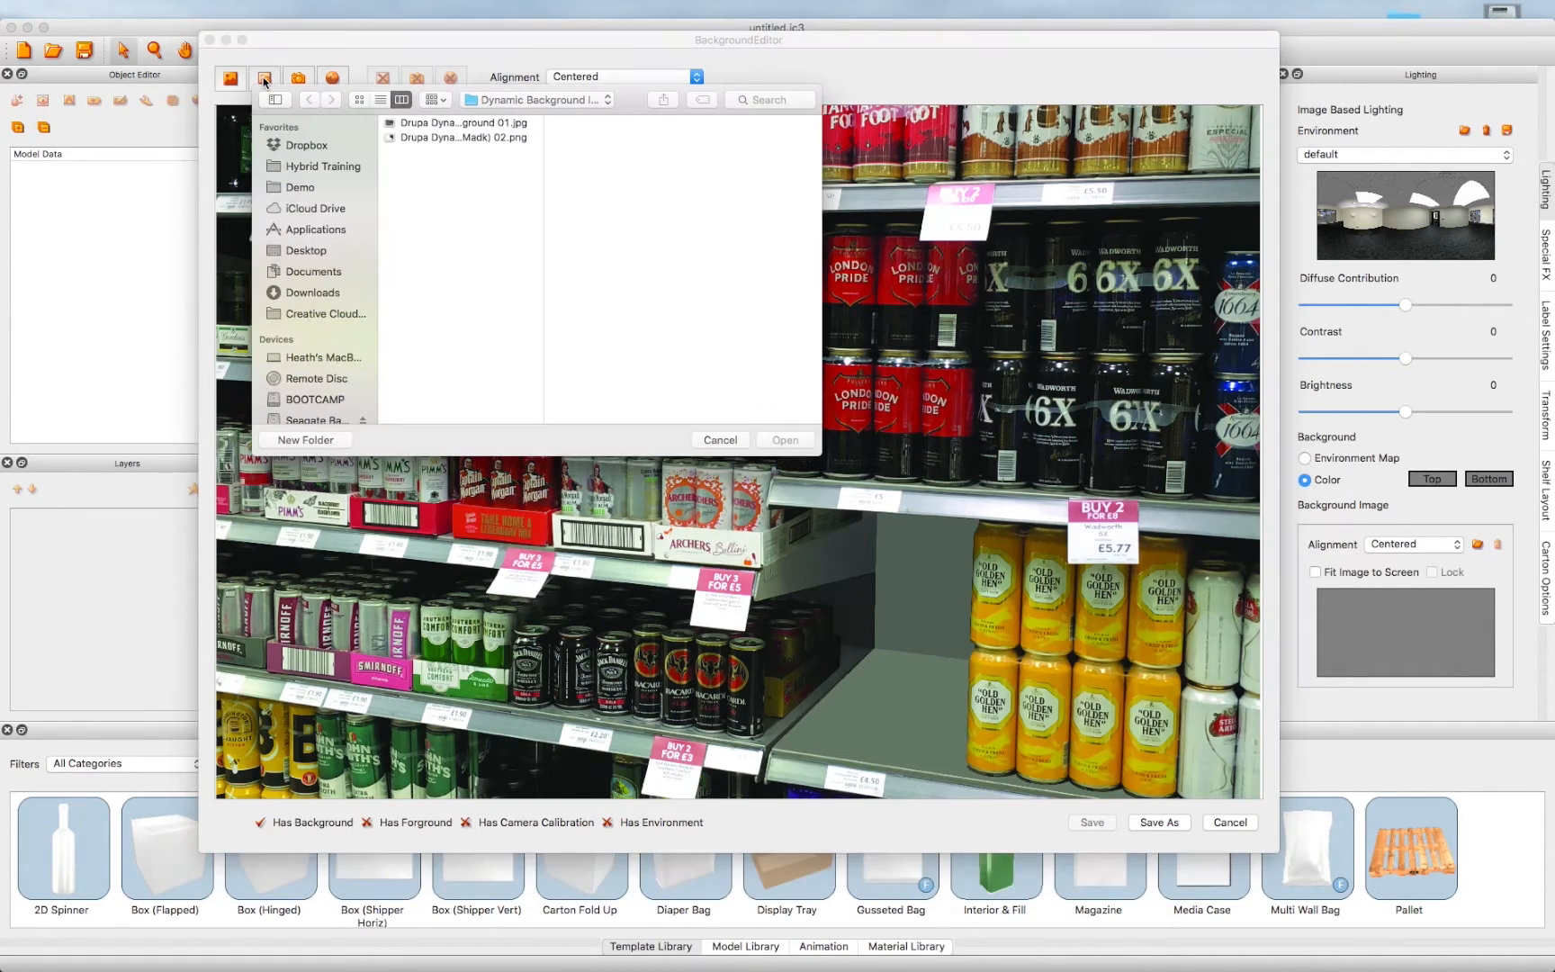
left_click(459, 137)
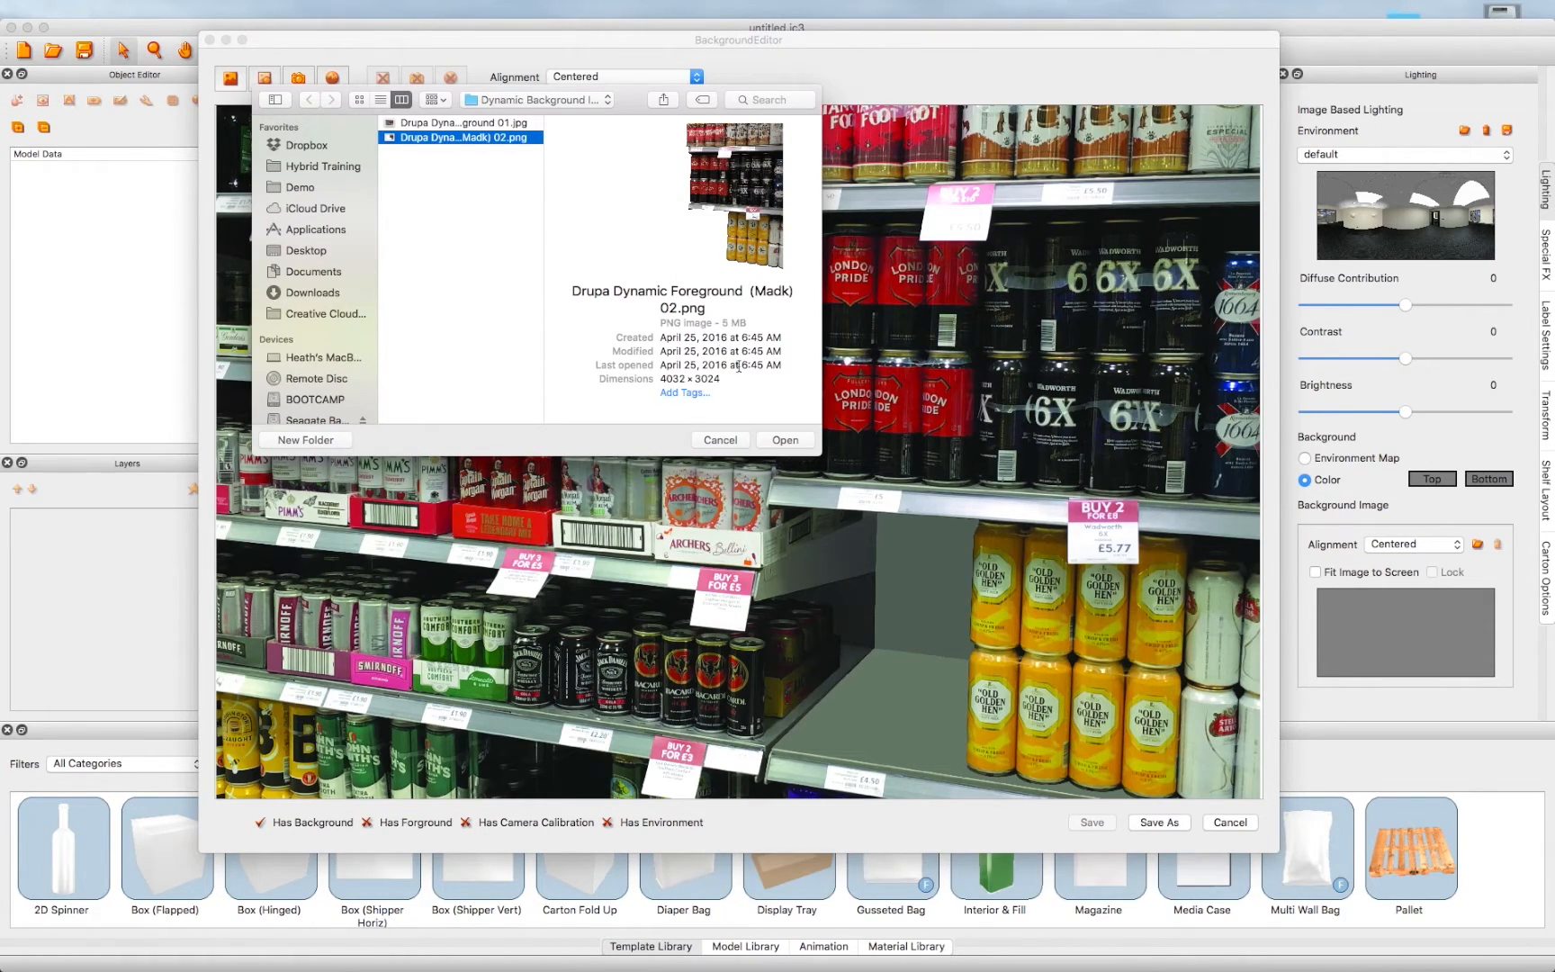
left_click(783, 439)
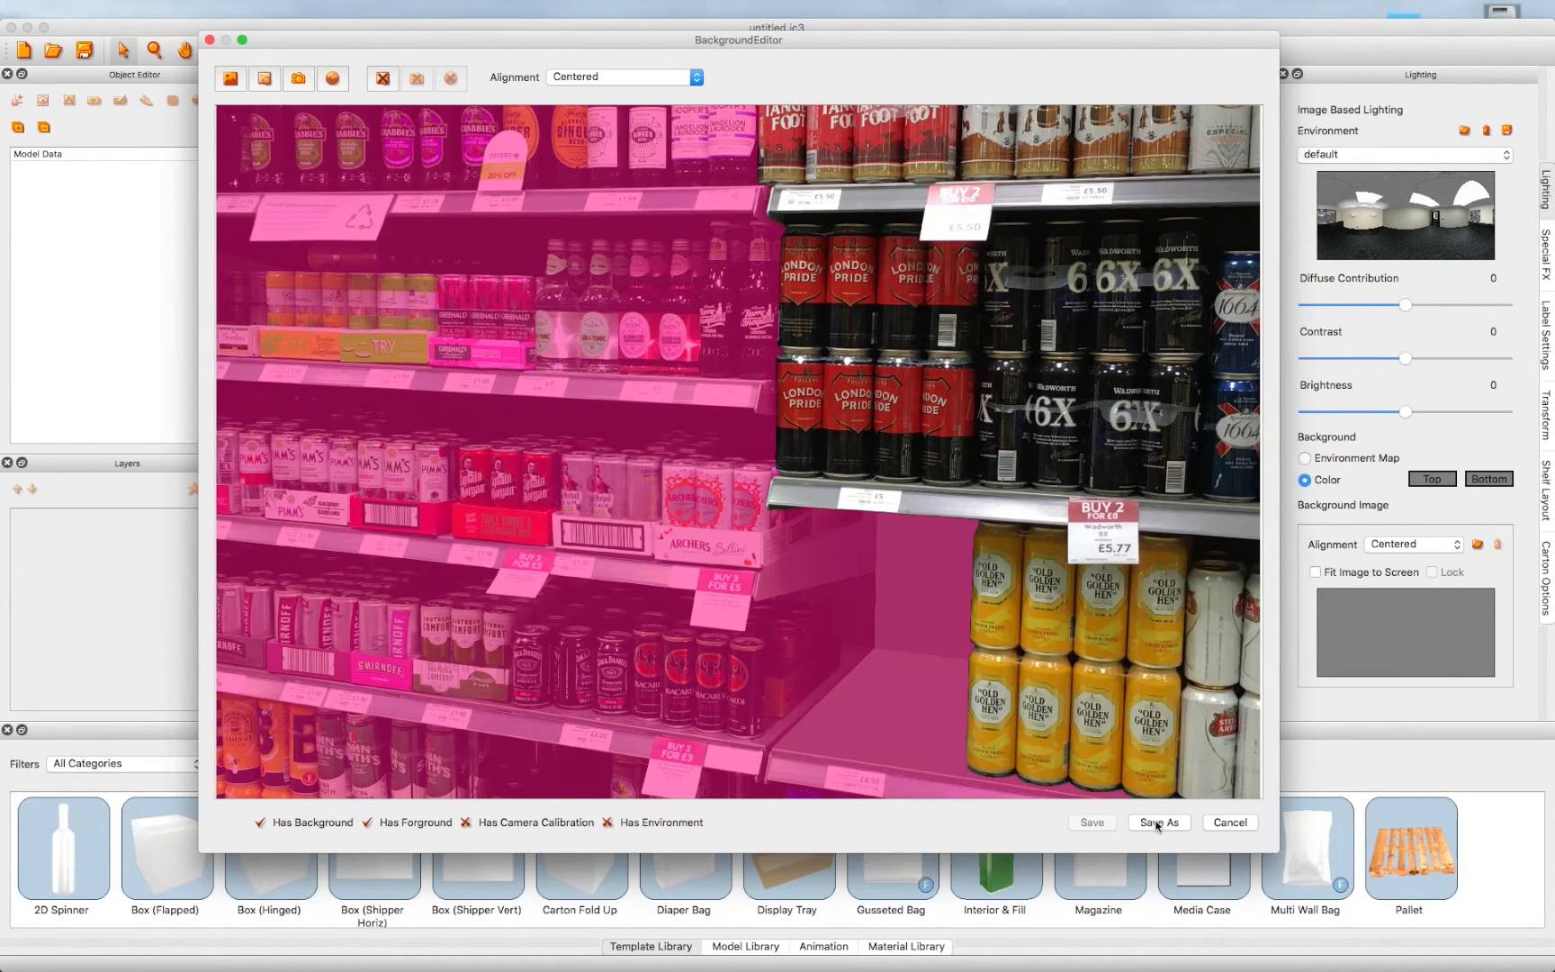
Save the background under the new name Bromptons Shelf.
left_click(1159, 823)
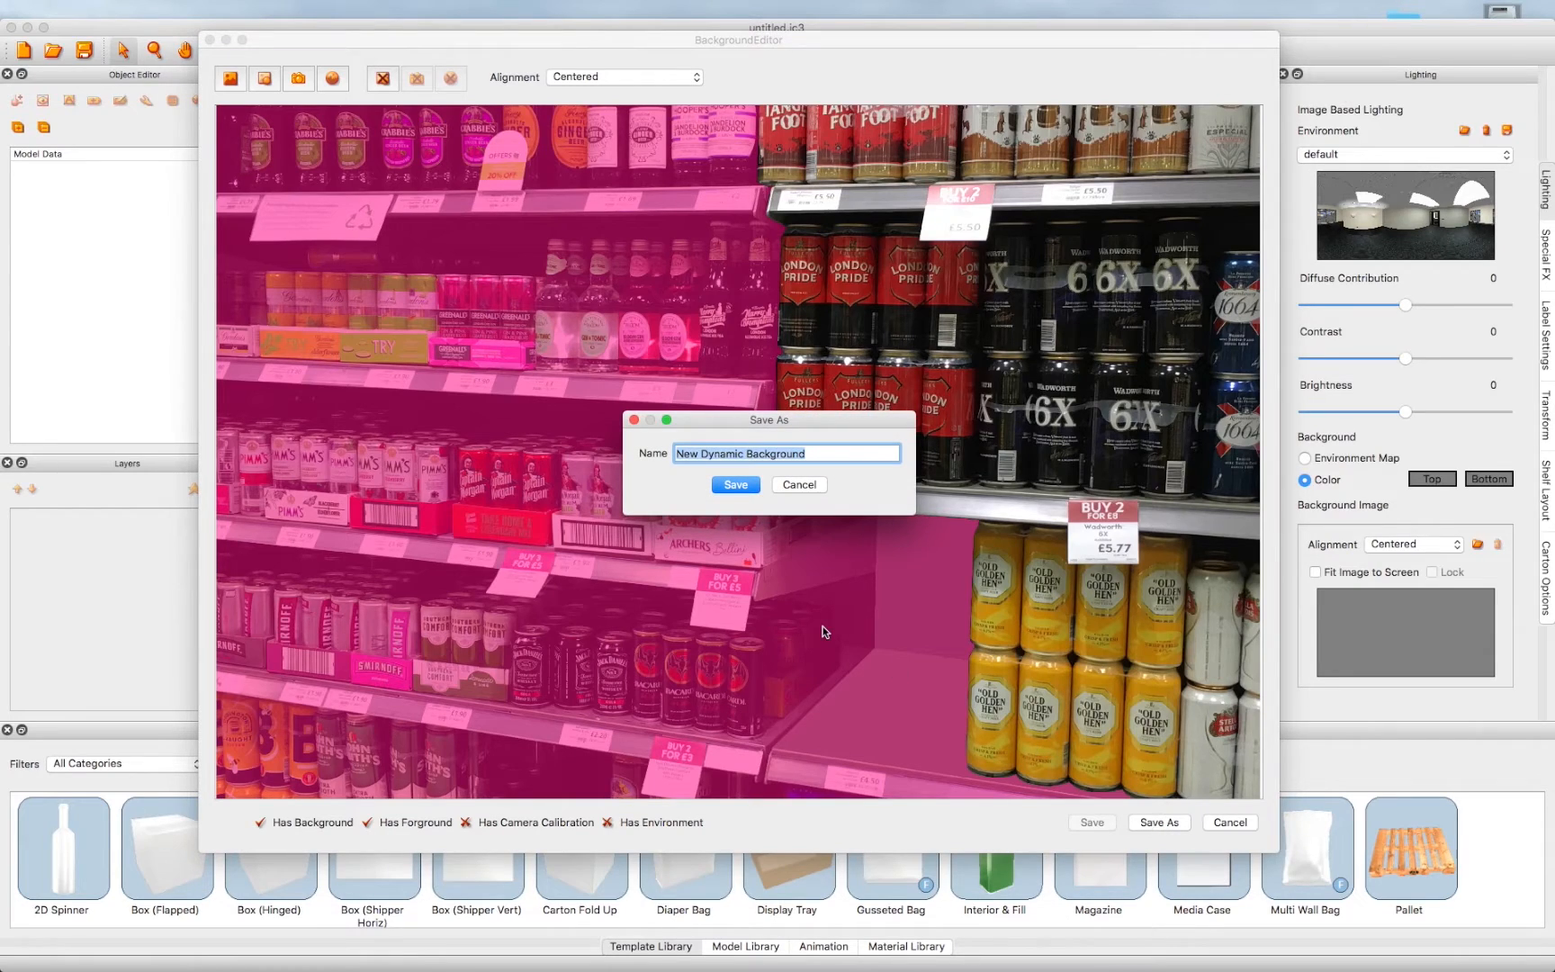
type("Br")
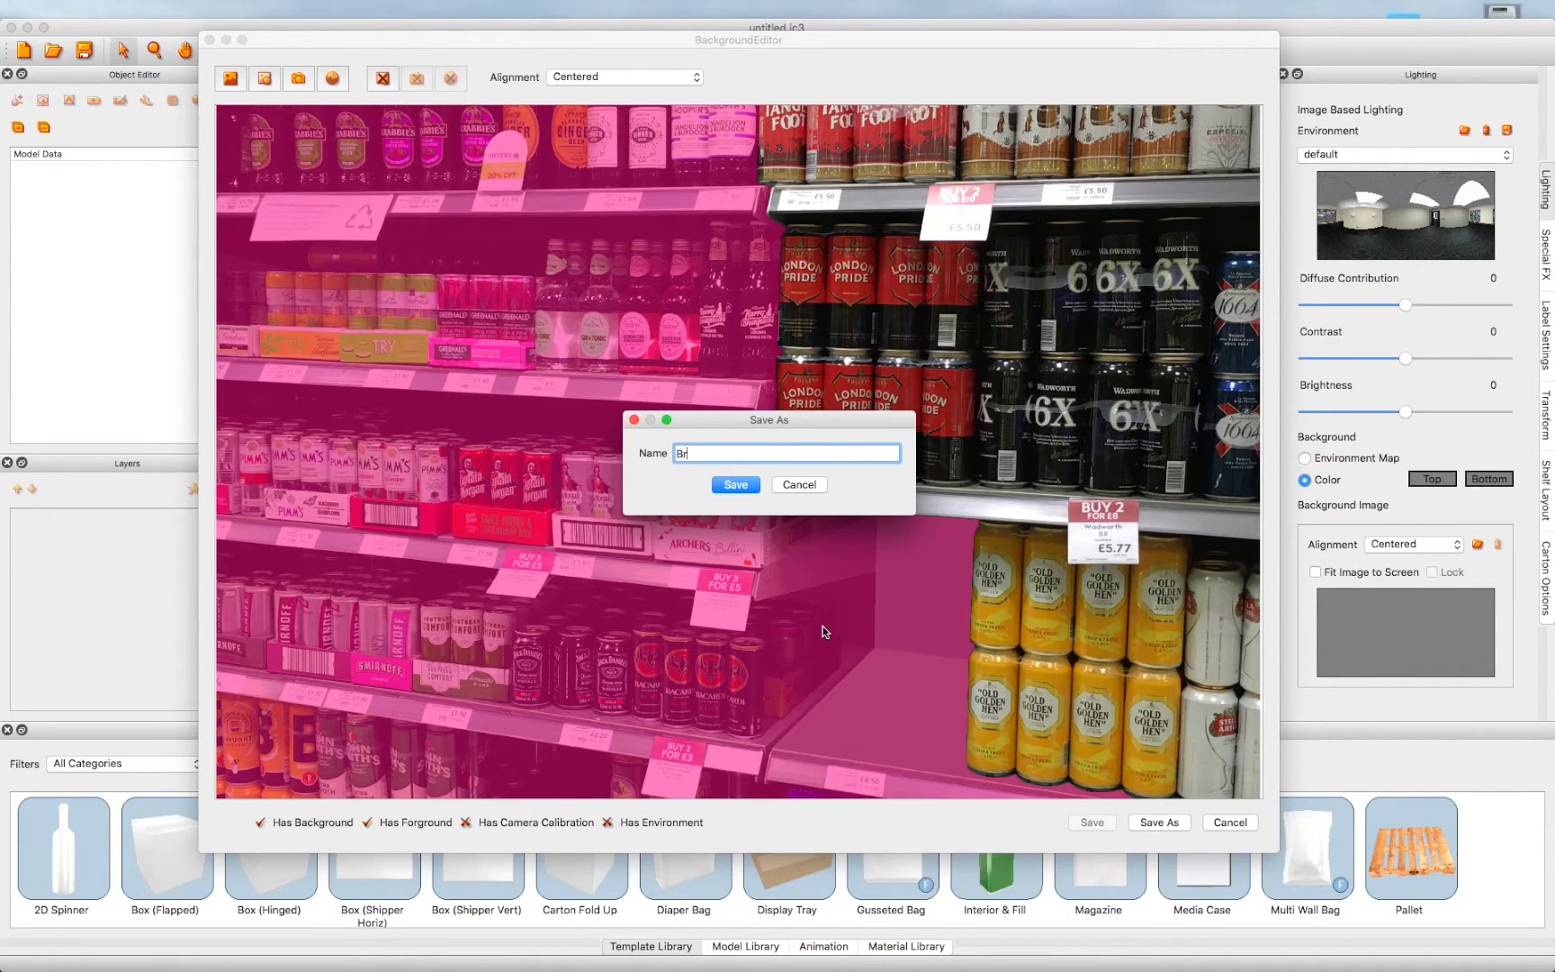
type("ompton")
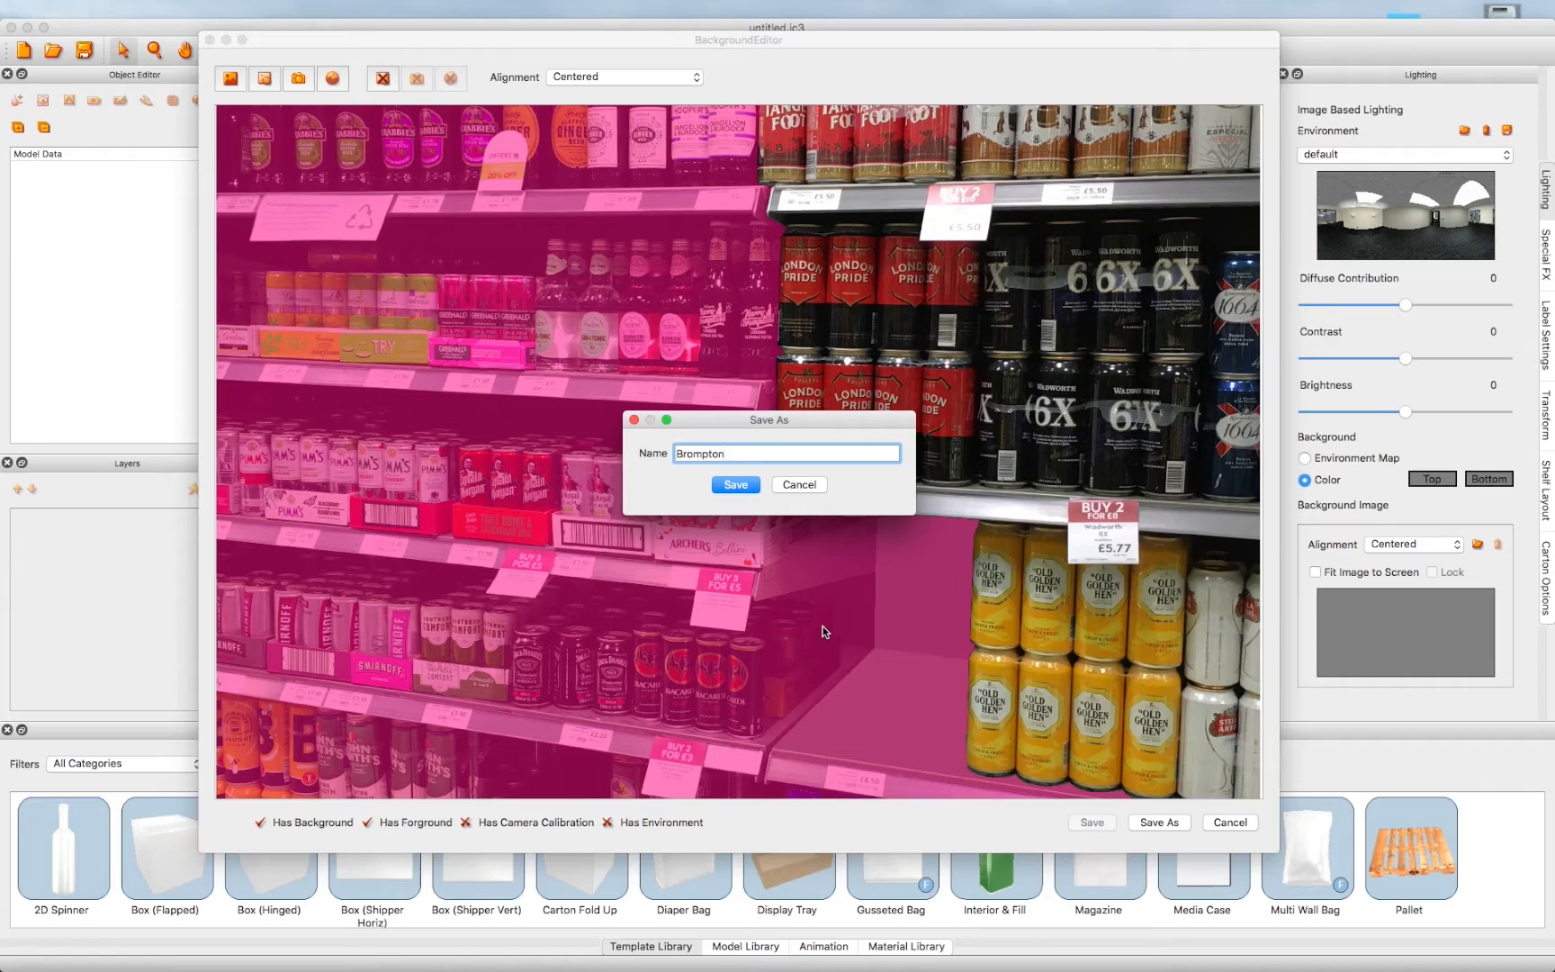
type("s")
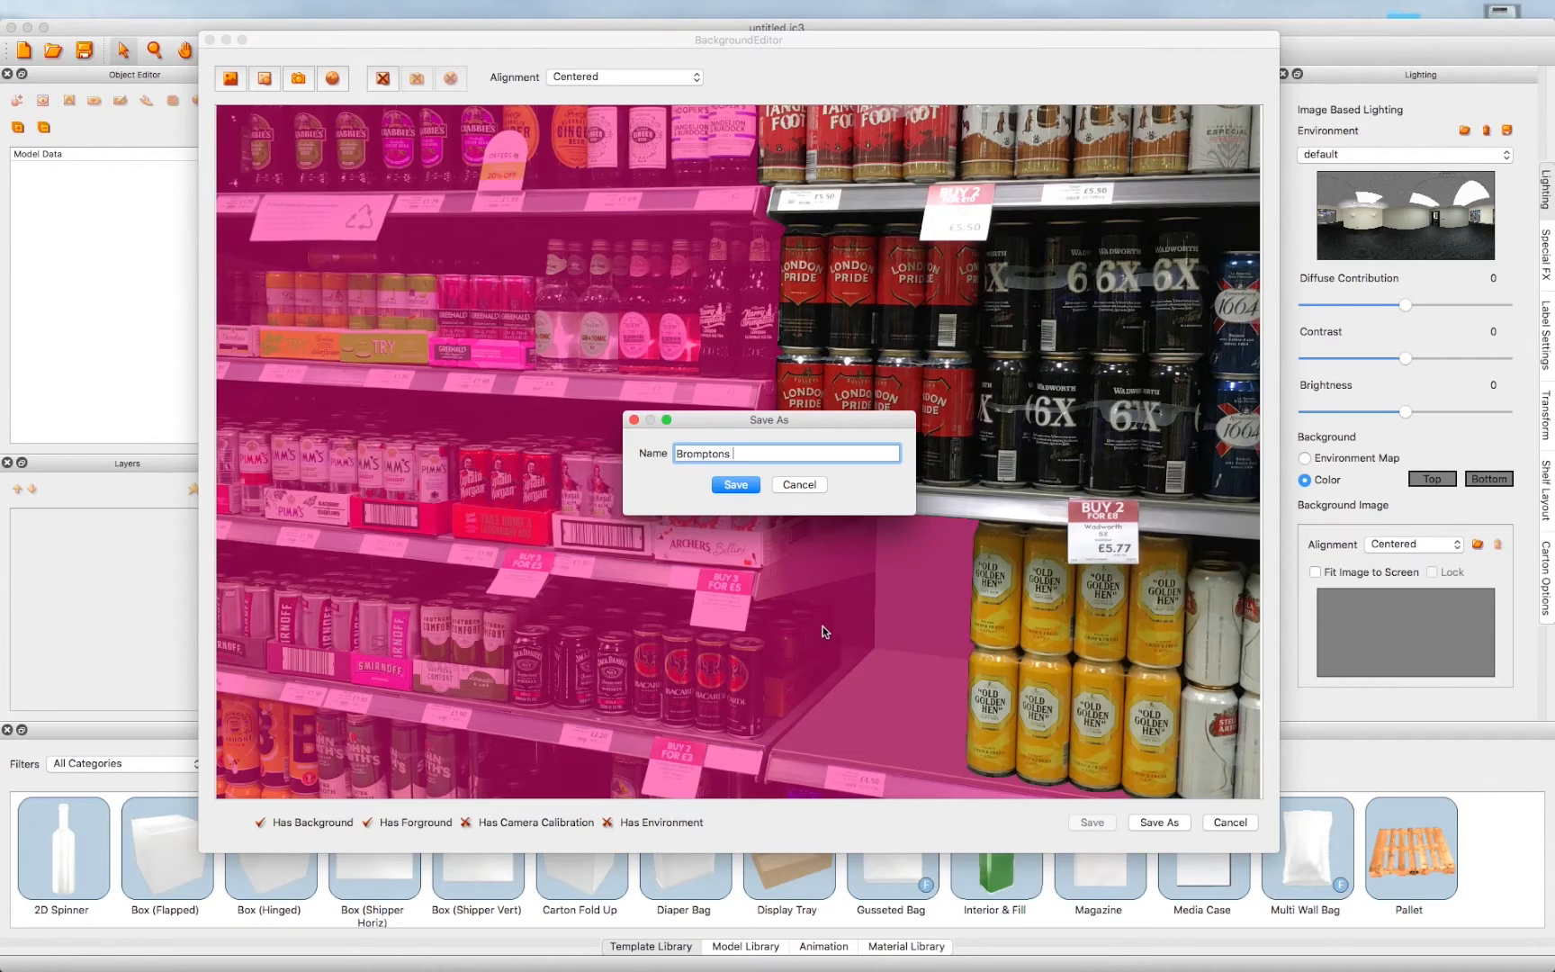
type("Shelf")
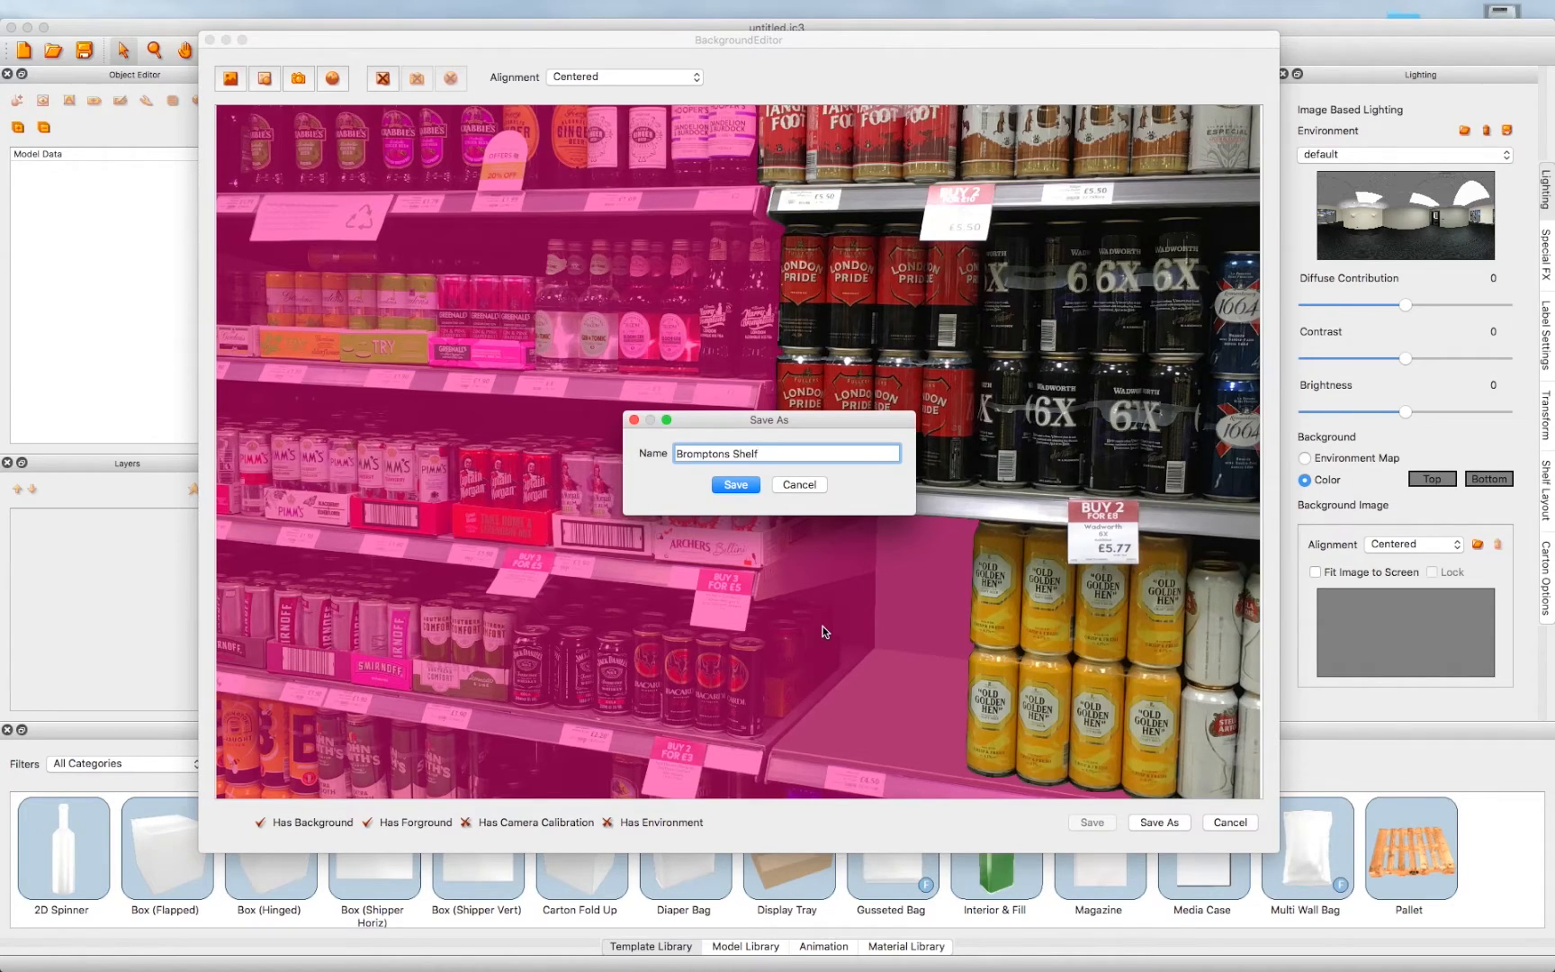
left_click(734, 484)
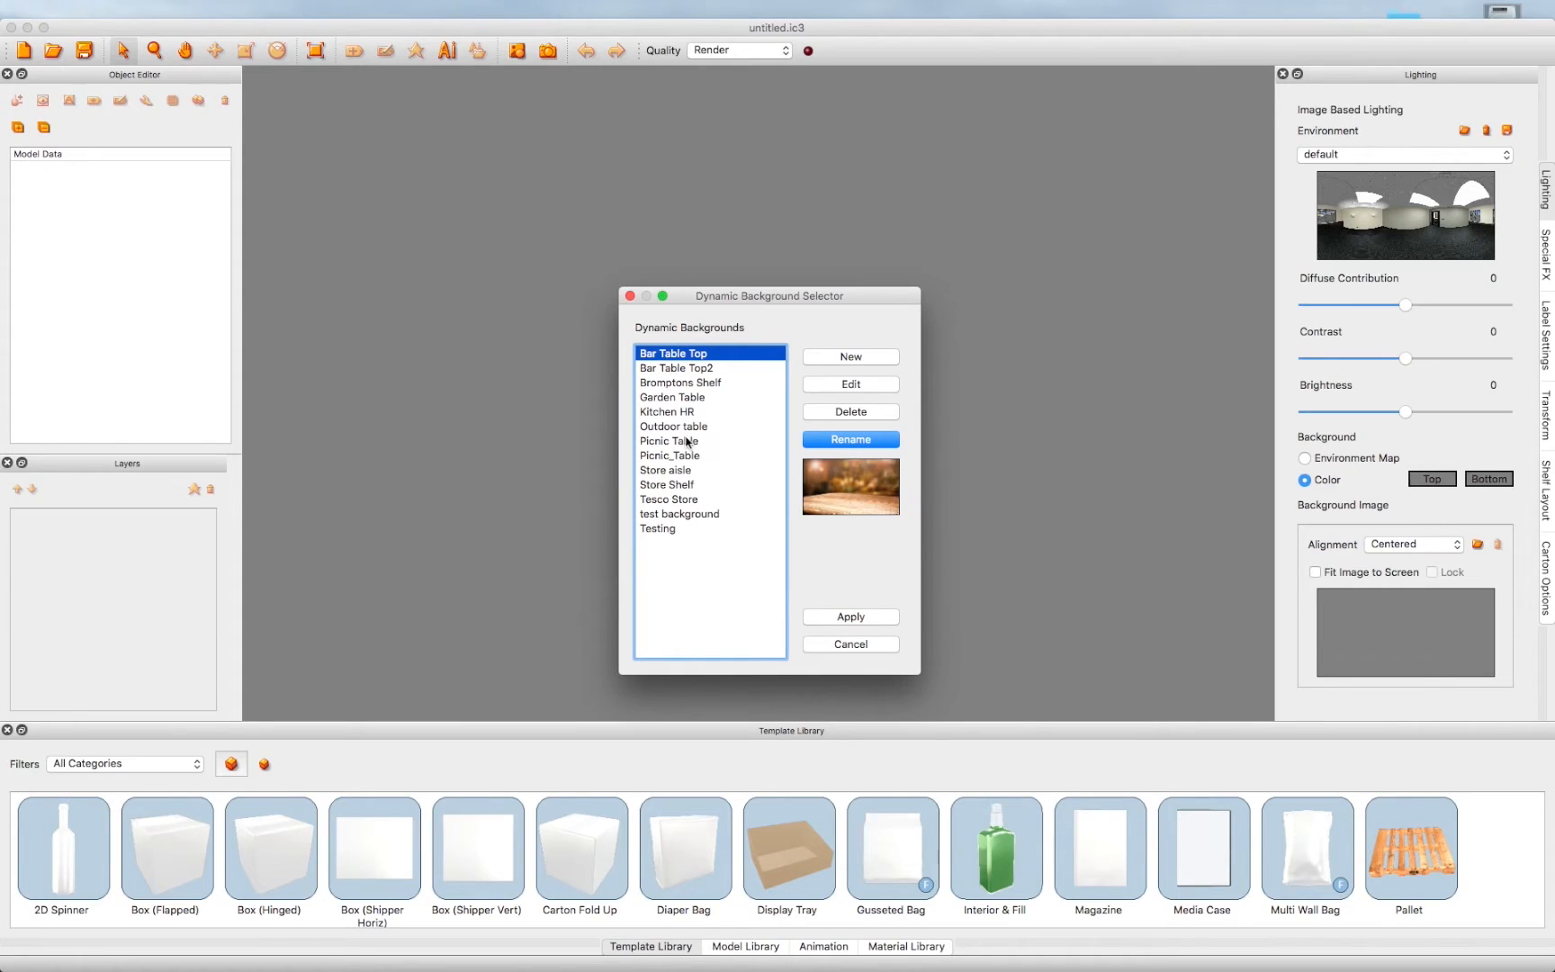
Select Bromptons Shelf and apply it so the store-shelf photo fills the scene.
left_click(680, 382)
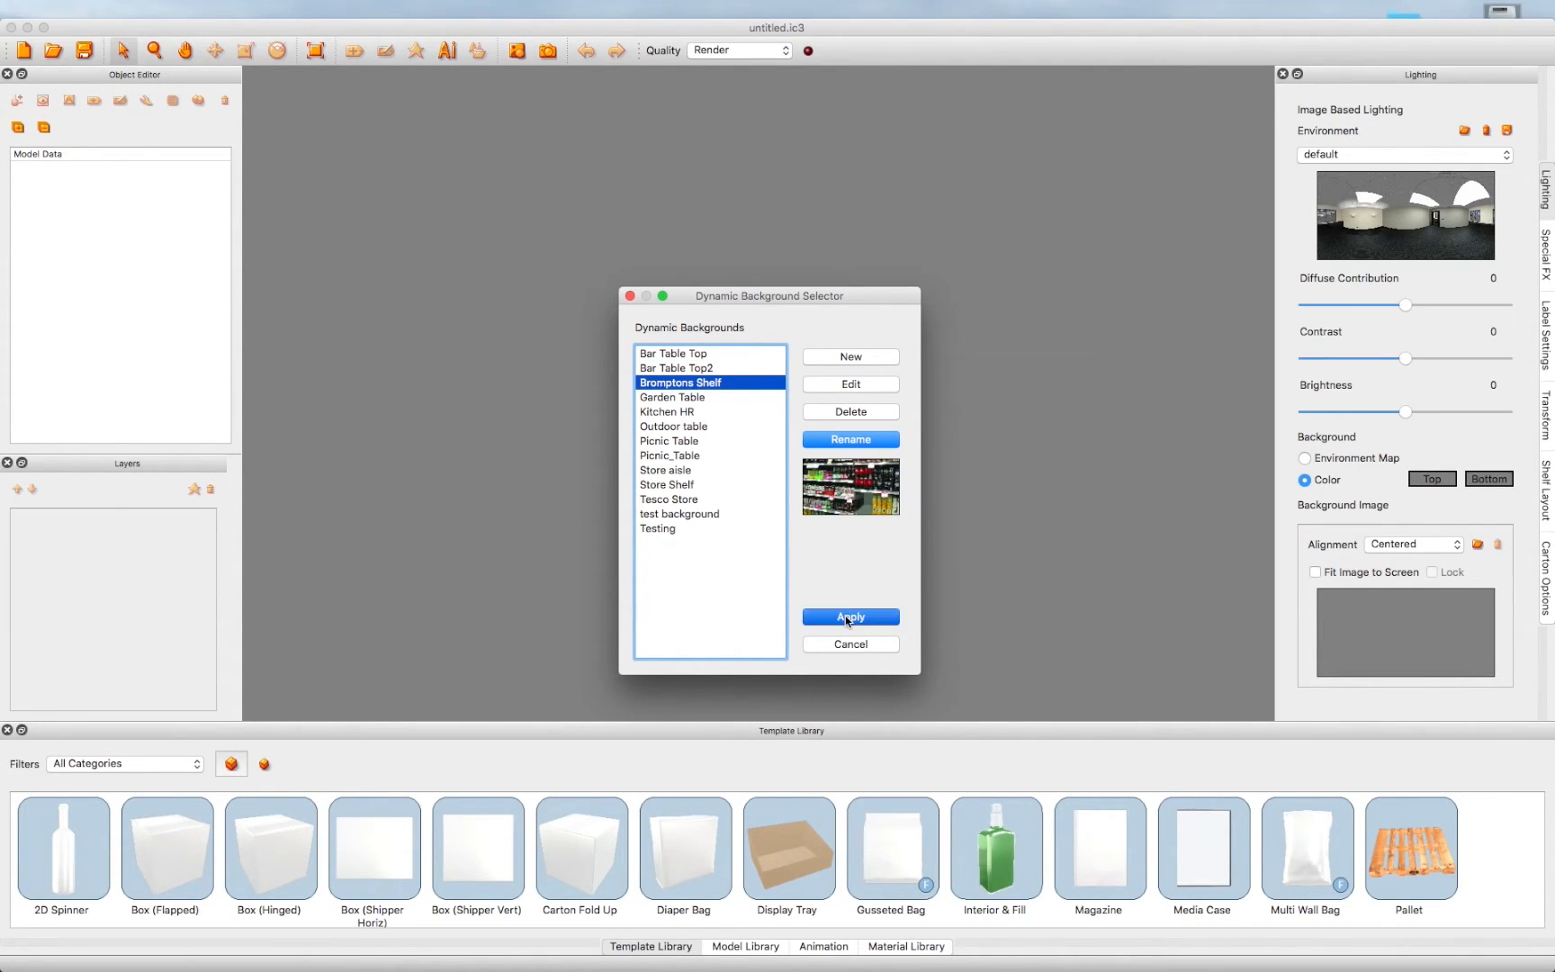
left_click(849, 615)
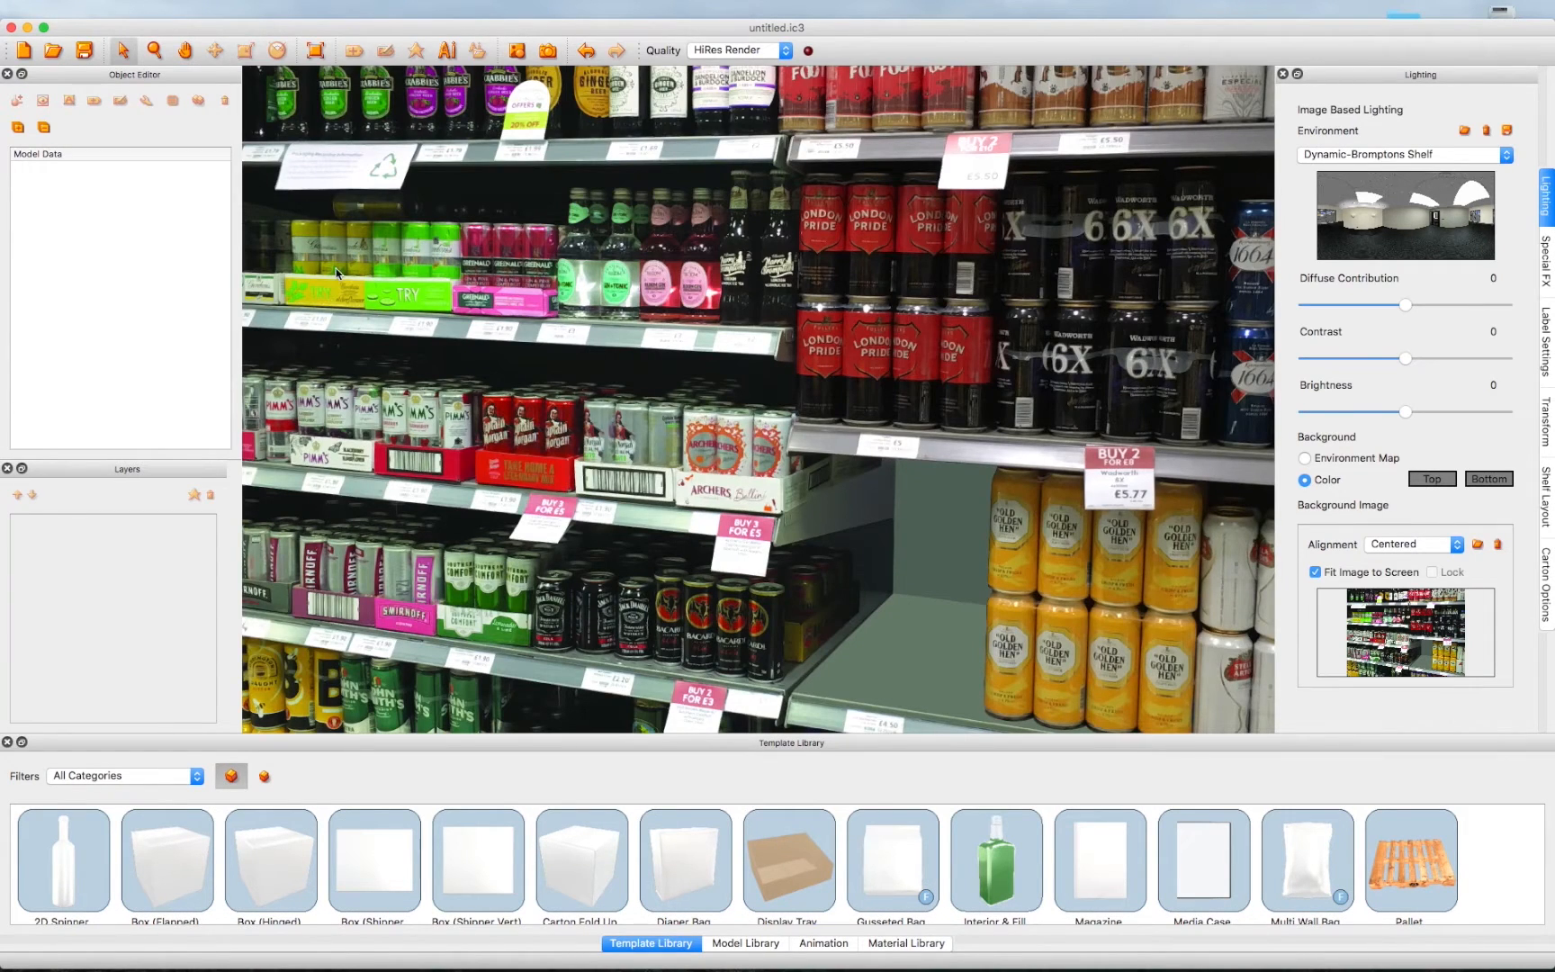
left_click(95, 9)
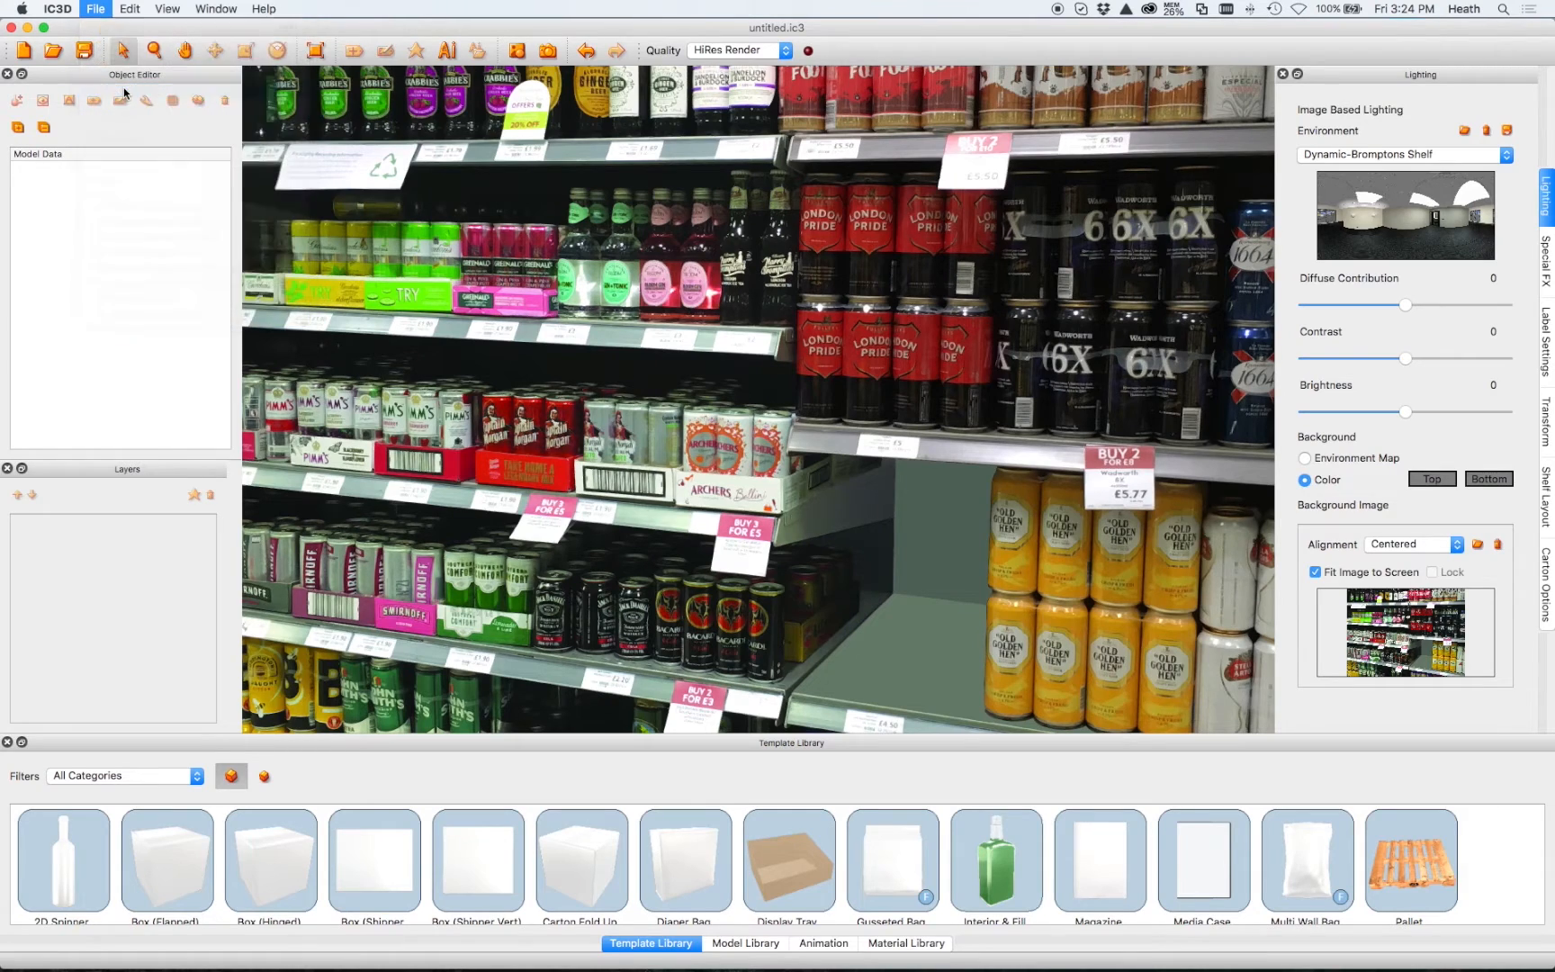
Import the 733173_A01.ic3 shipper carton from the Shipper folder onto the shelf.
left_click(95, 9)
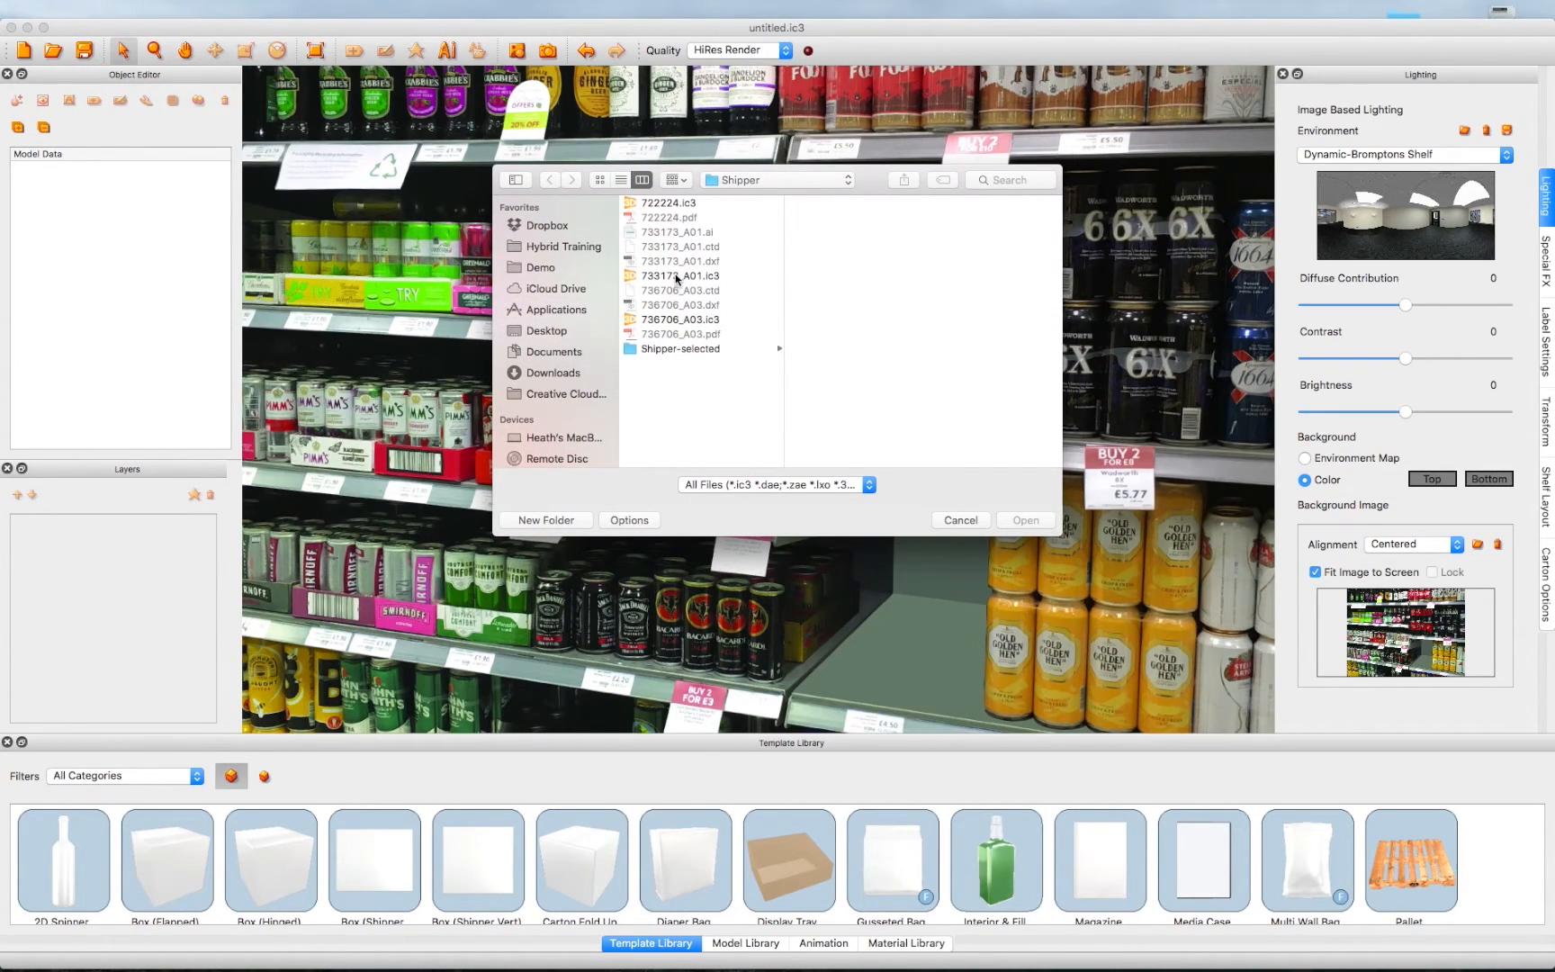
left_click(680, 276)
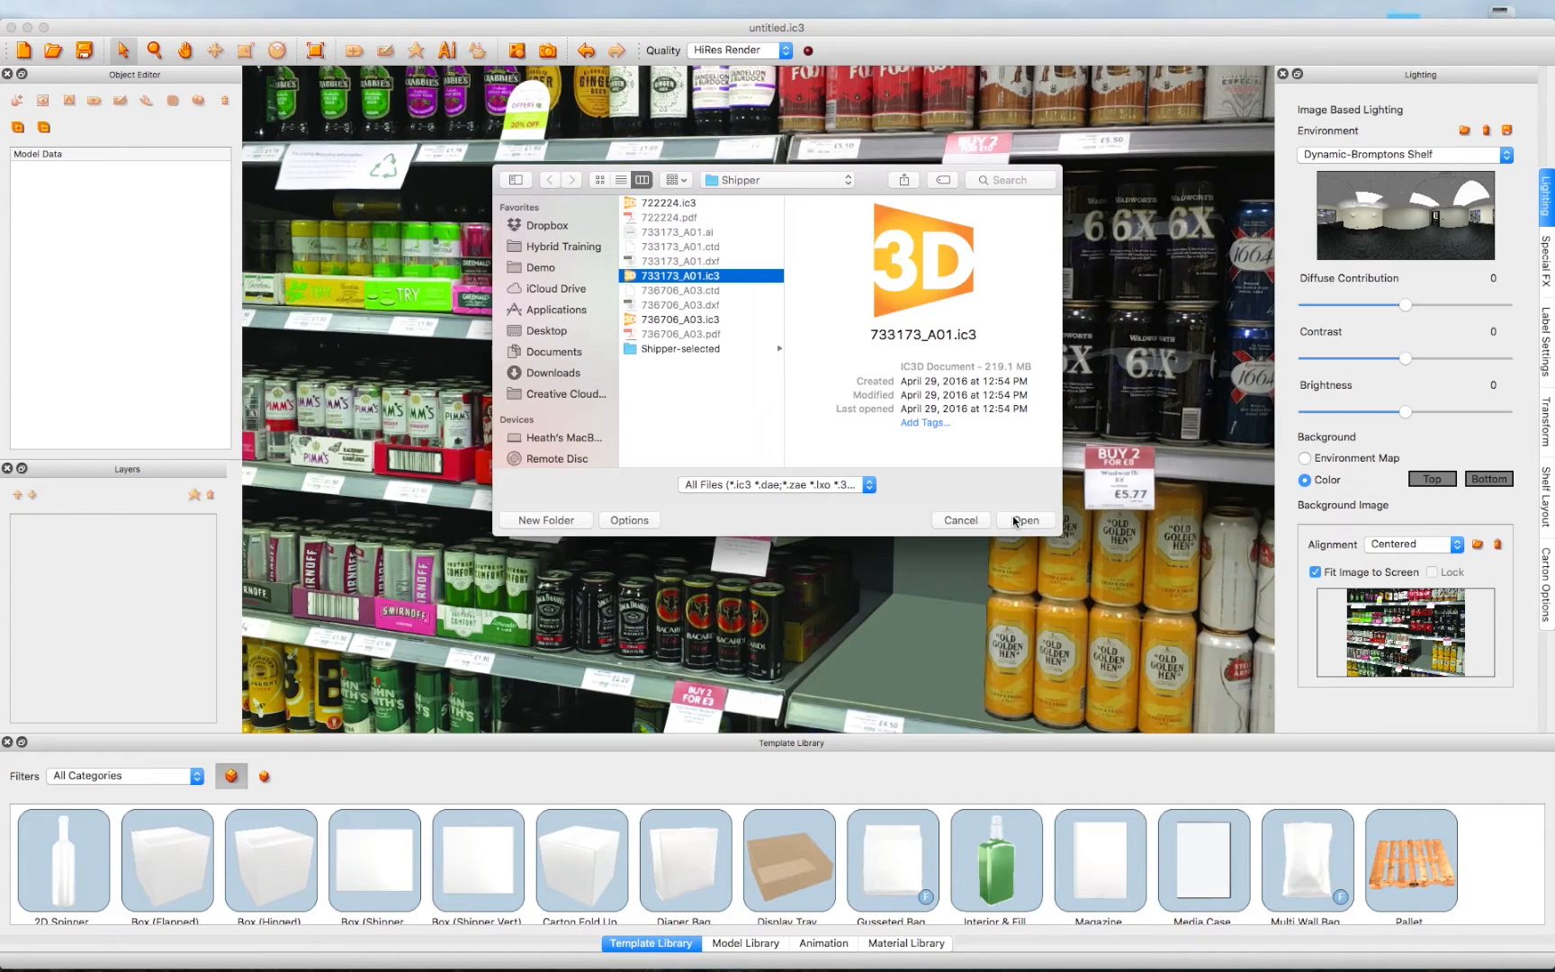
left_click(1026, 520)
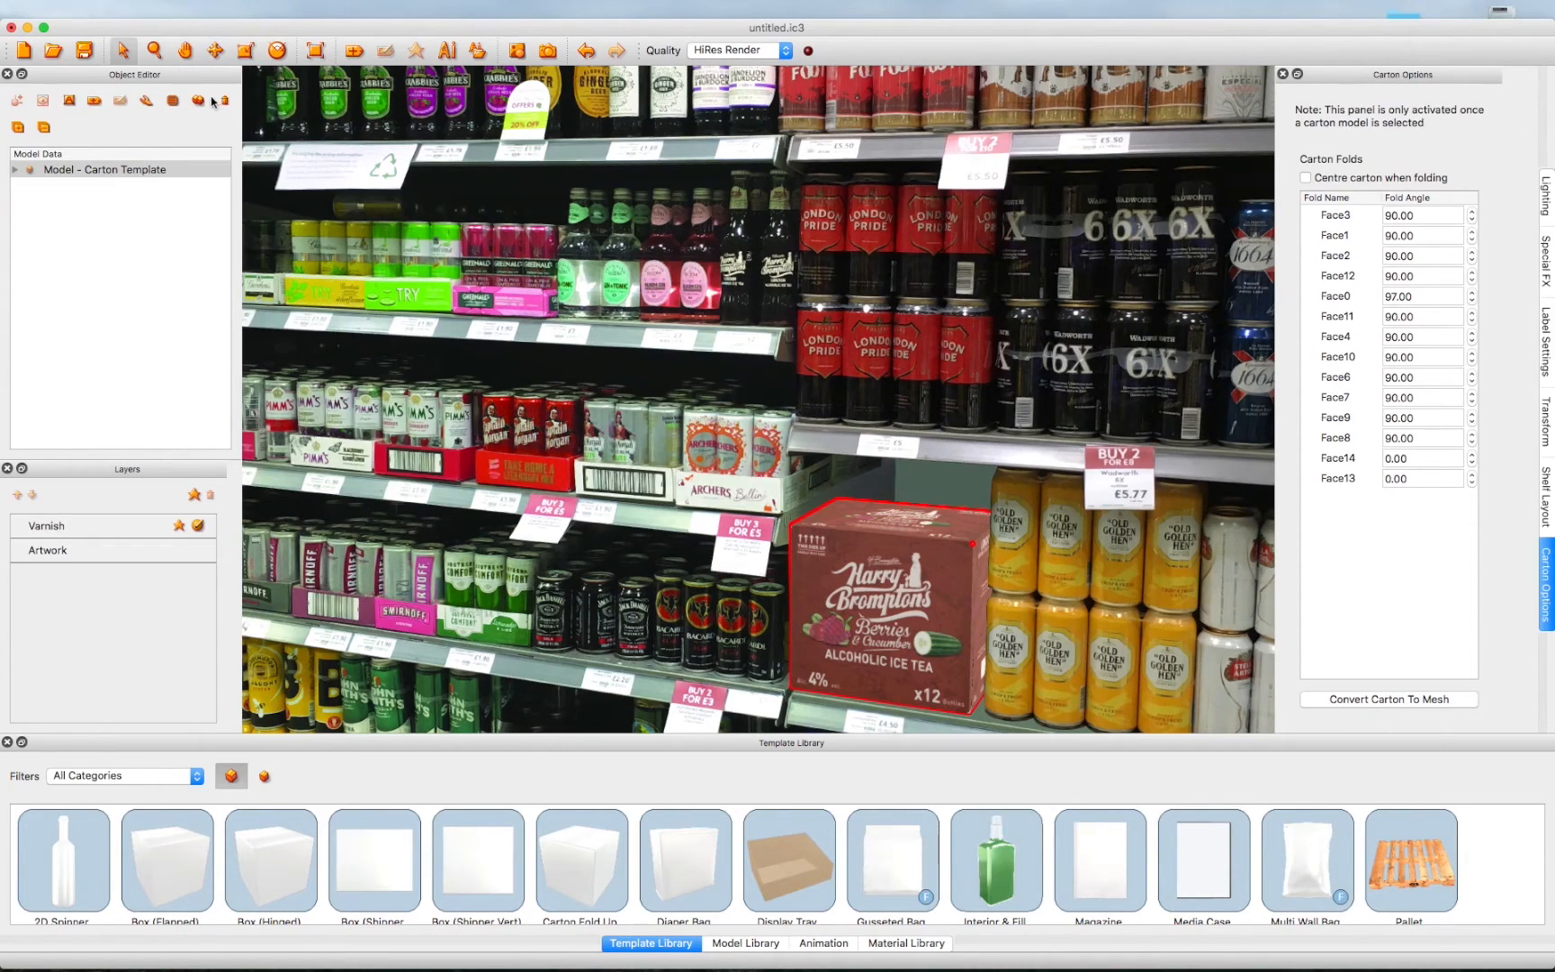
Duplicate the shipper carton, setting the number of copies to make.
left_click(198, 100)
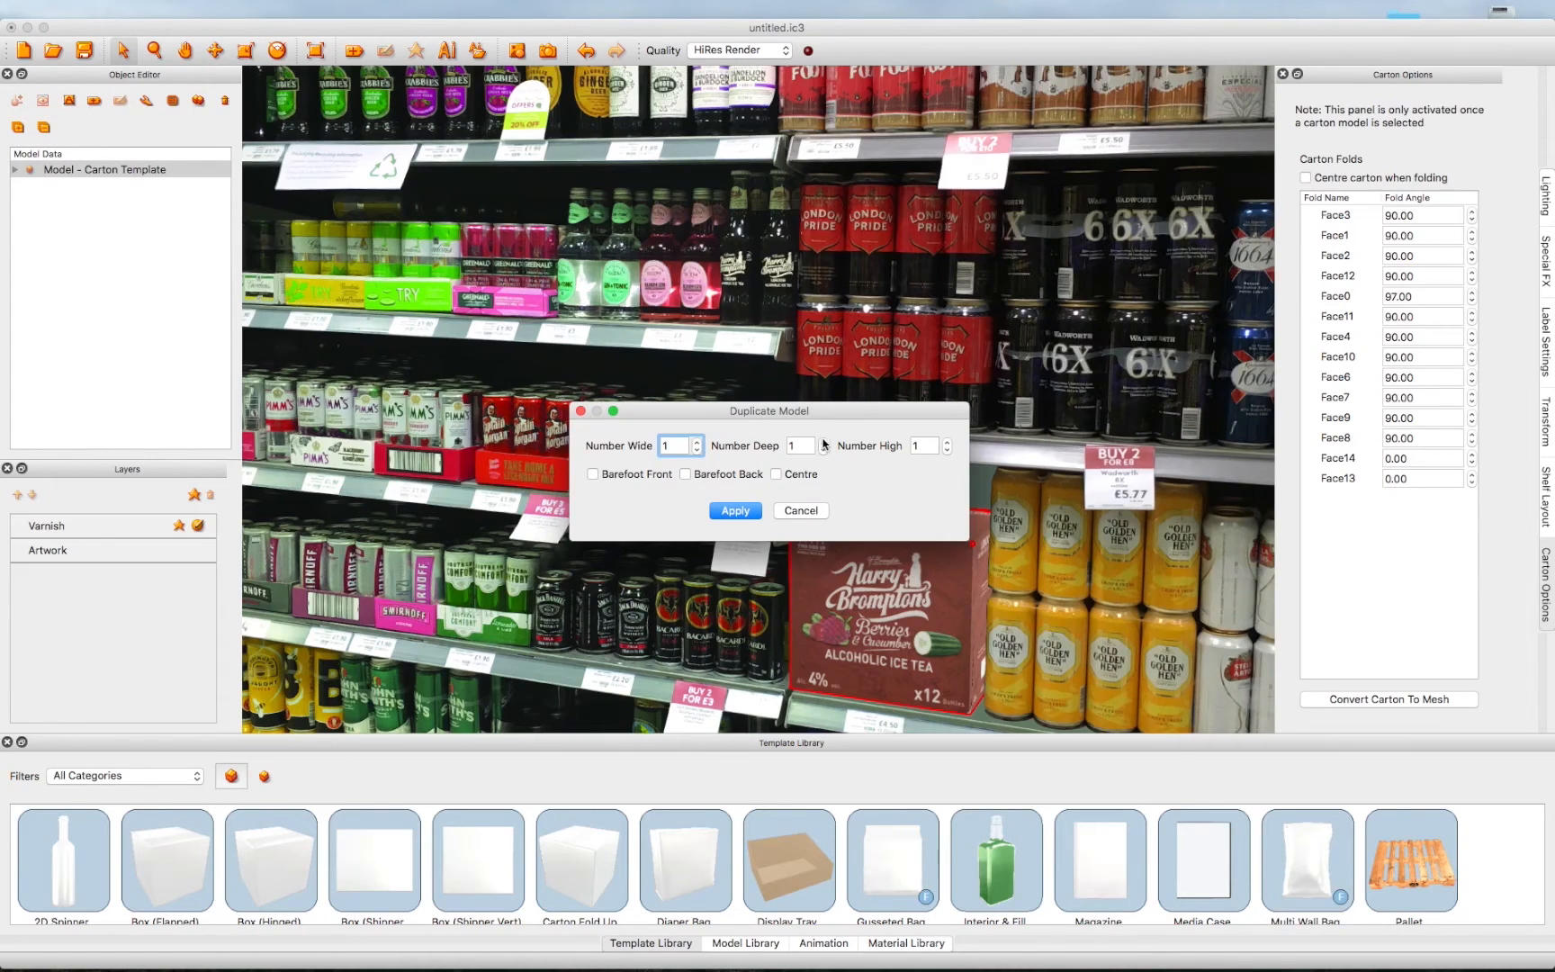
left_click(734, 509)
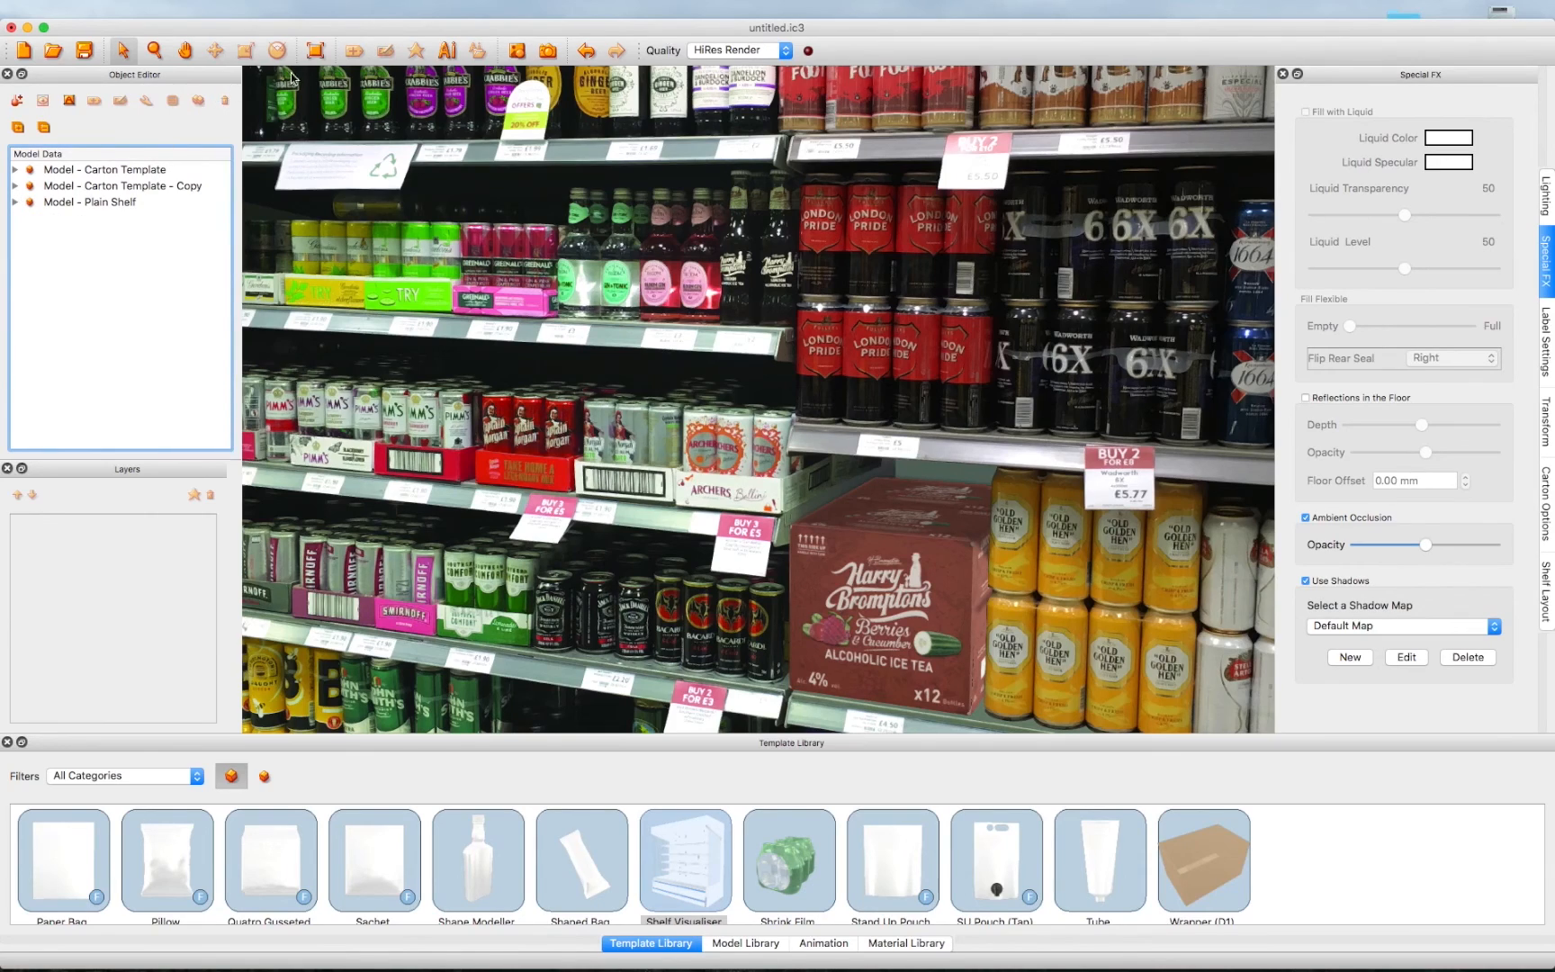
mouse_move(526, 63)
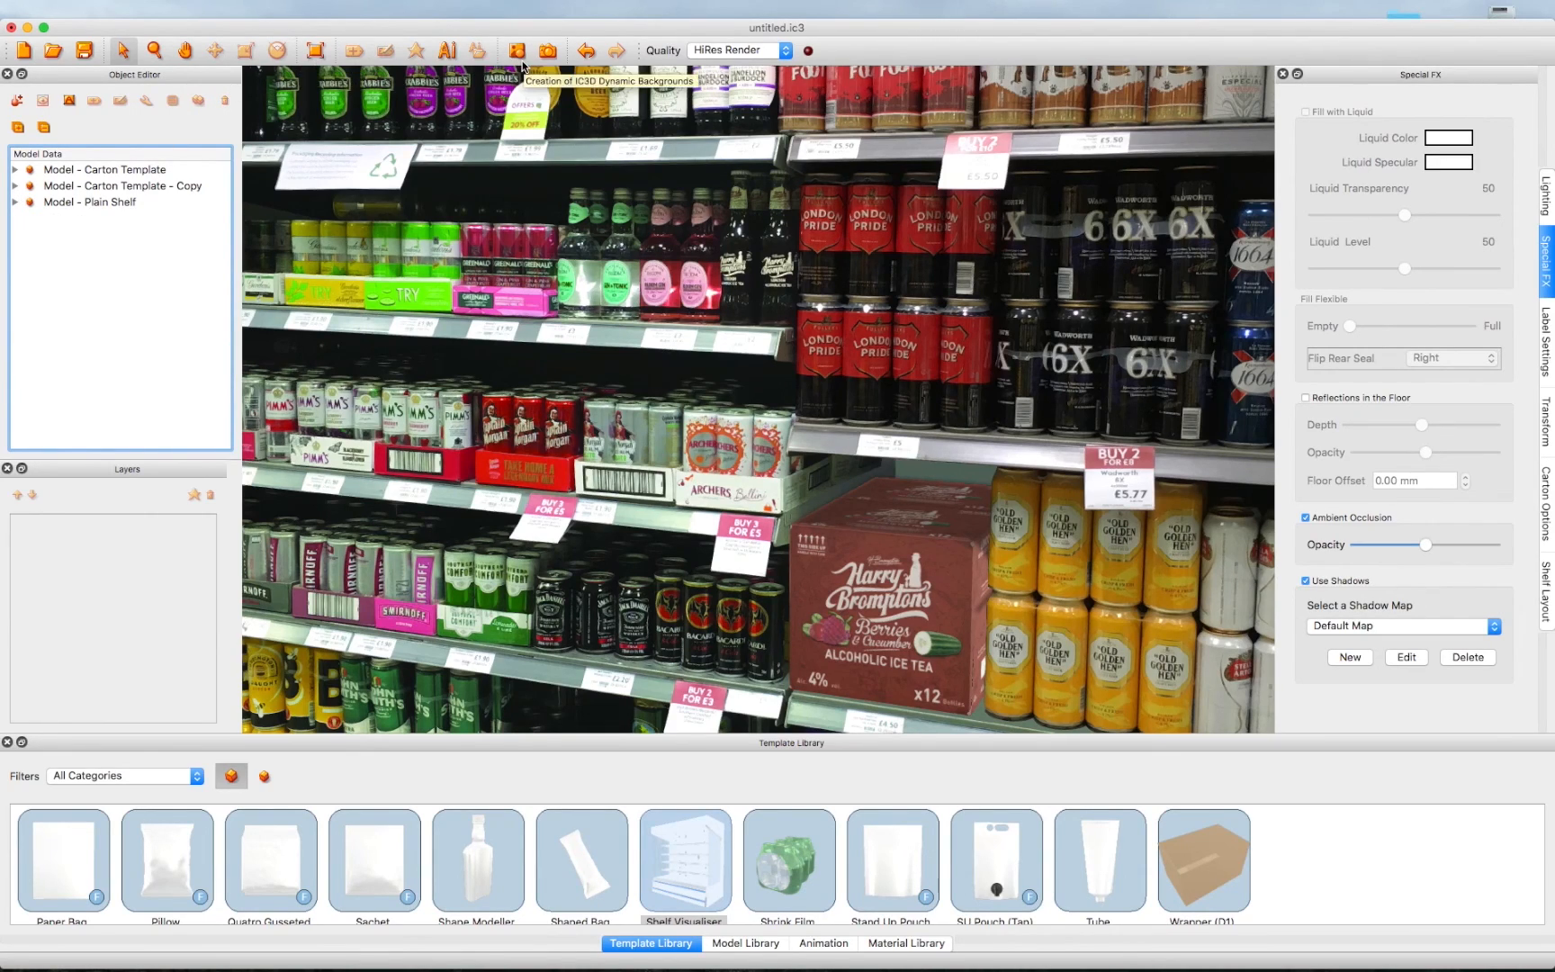